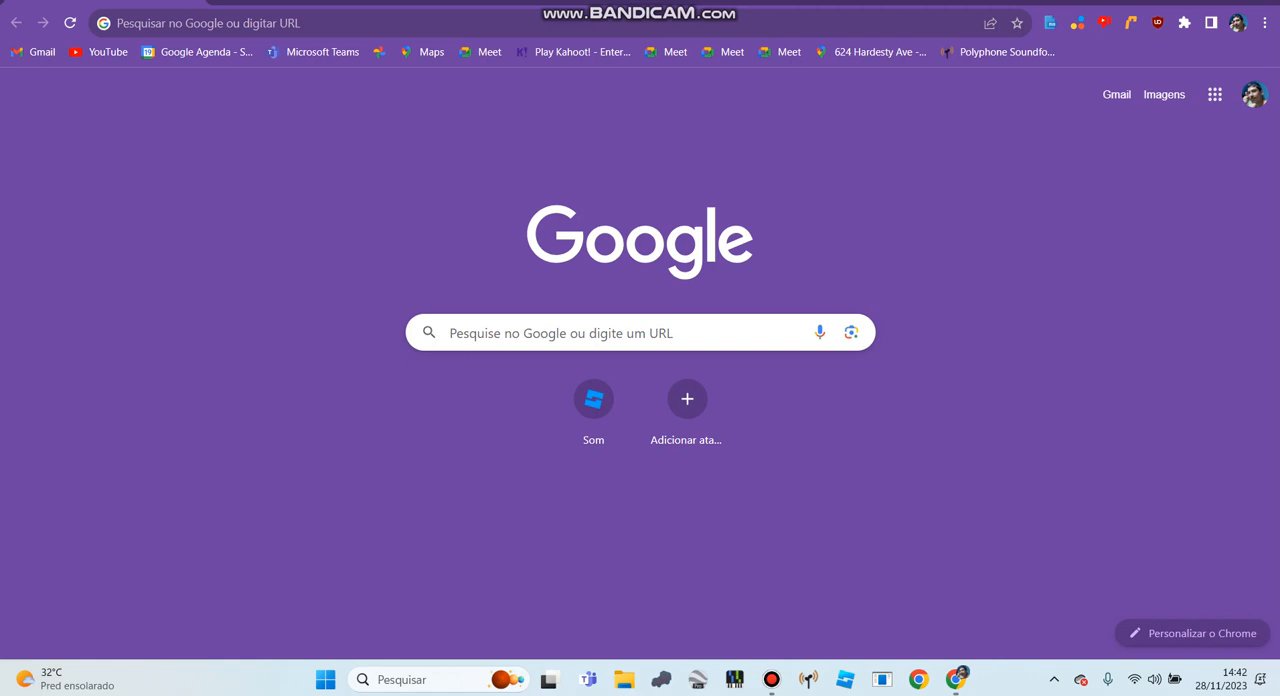
# Go to the Scratch My Stuff page via the address bar suggestion for 'my'.
pyautogui.click(400, 24)
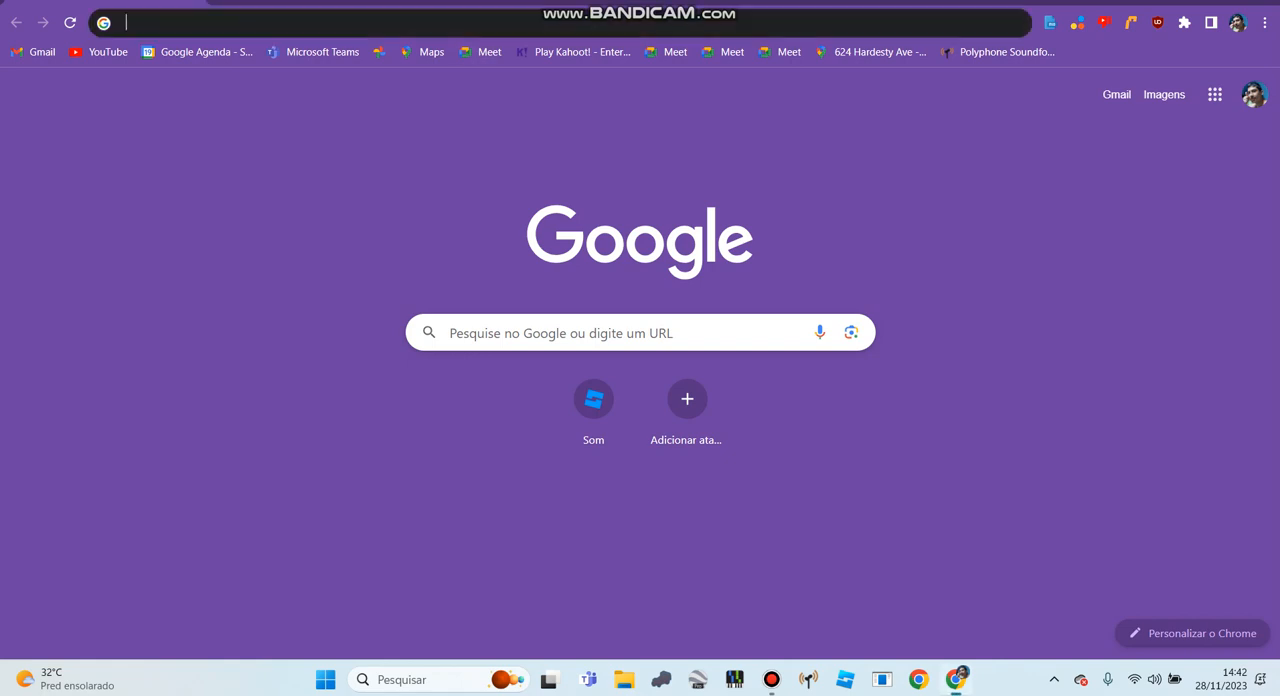
pyautogui.write('mystuff/')
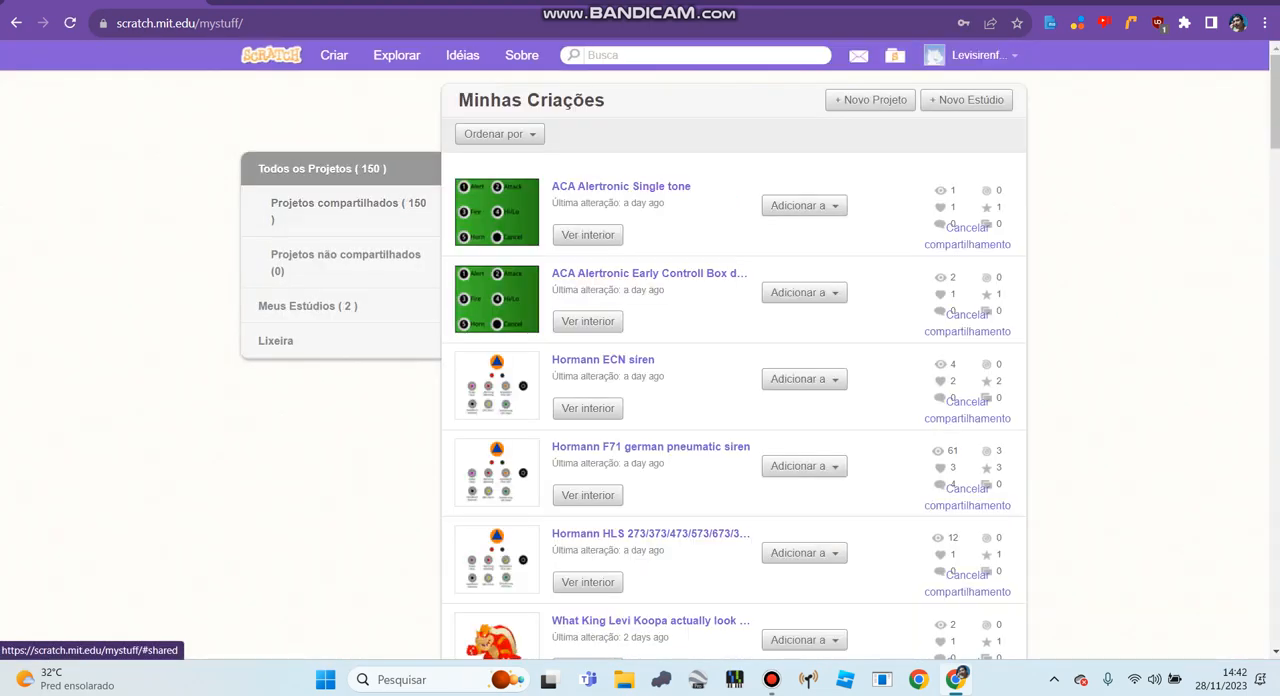
# Load two more batches of projects with 'Carregar mais' in the My Stuff list.
pyautogui.scroll(-3)
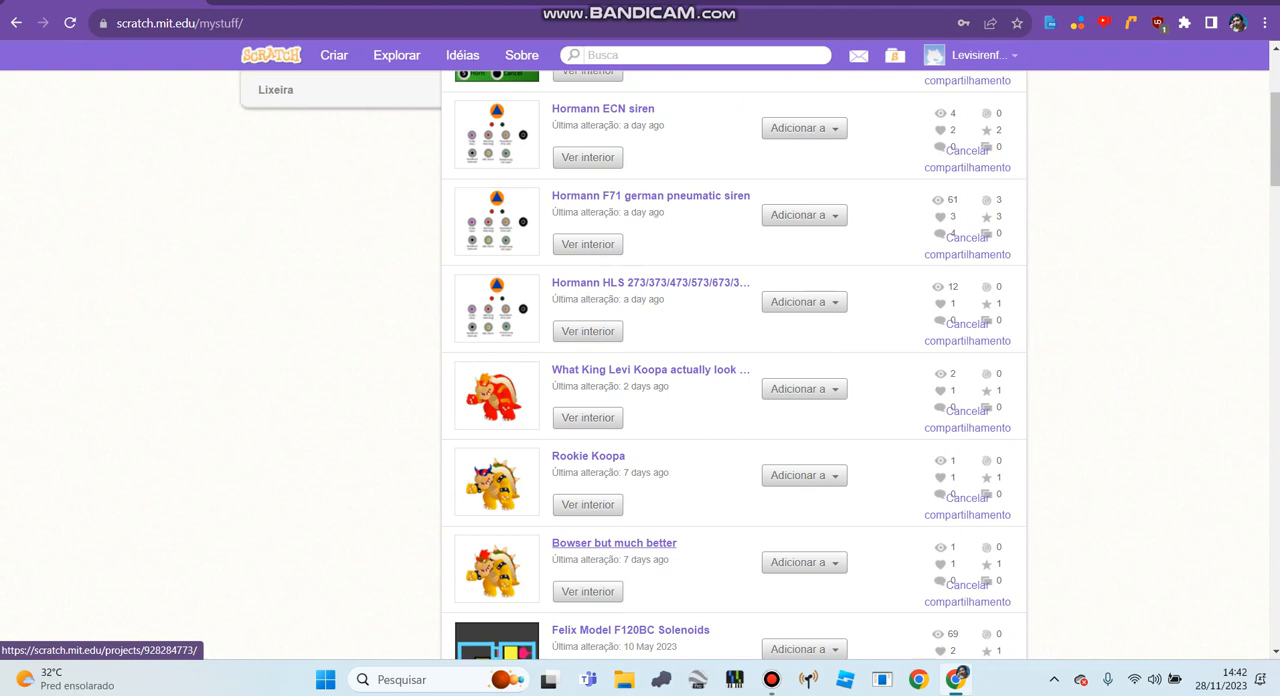
pyautogui.scroll(-3)
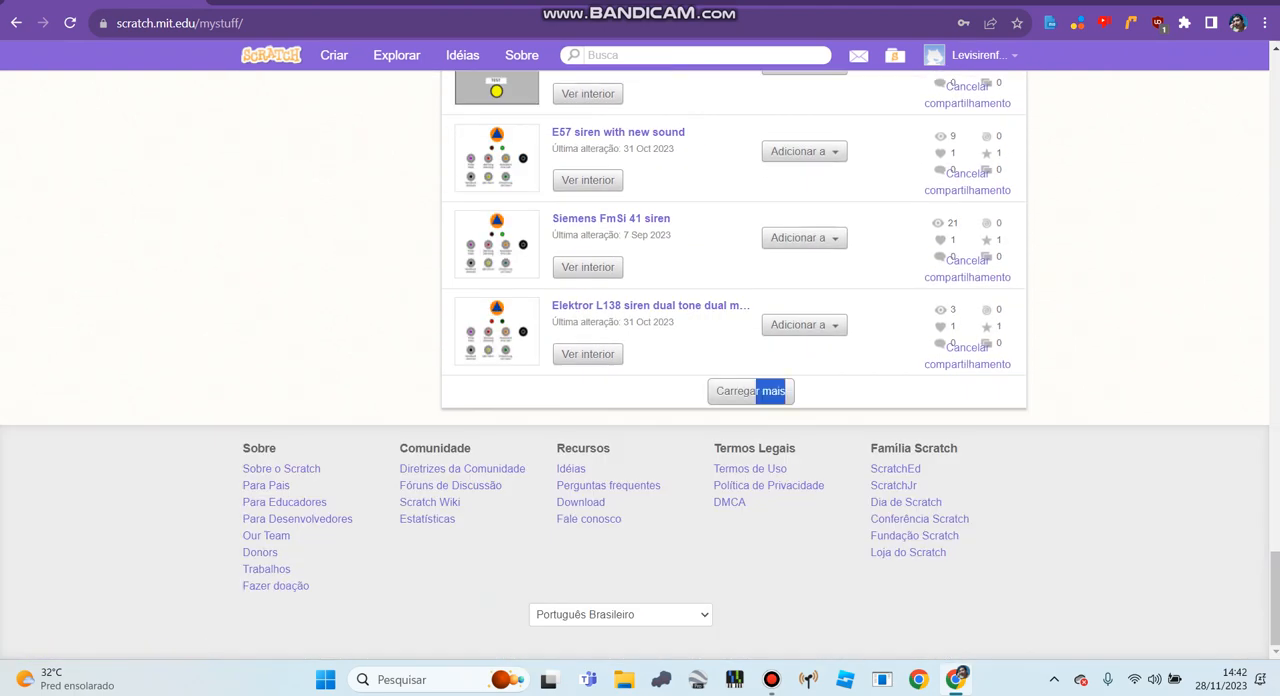
pyautogui.click(750, 392)
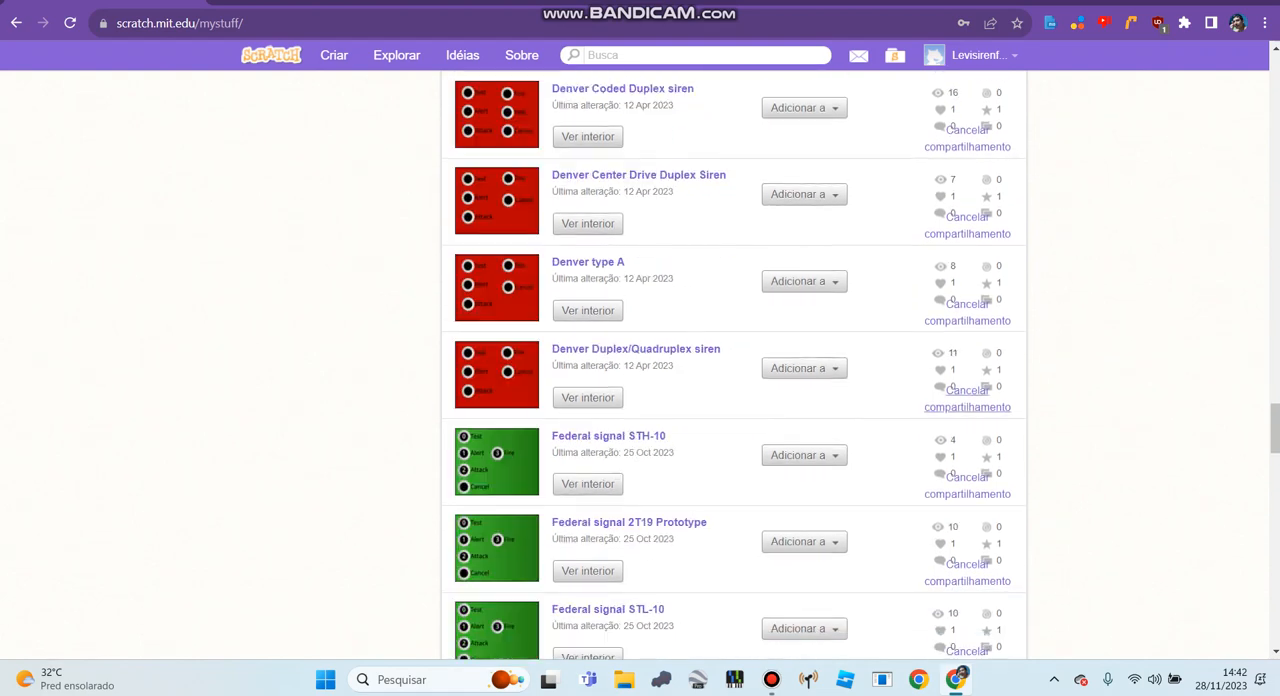
pyautogui.scroll(-3)
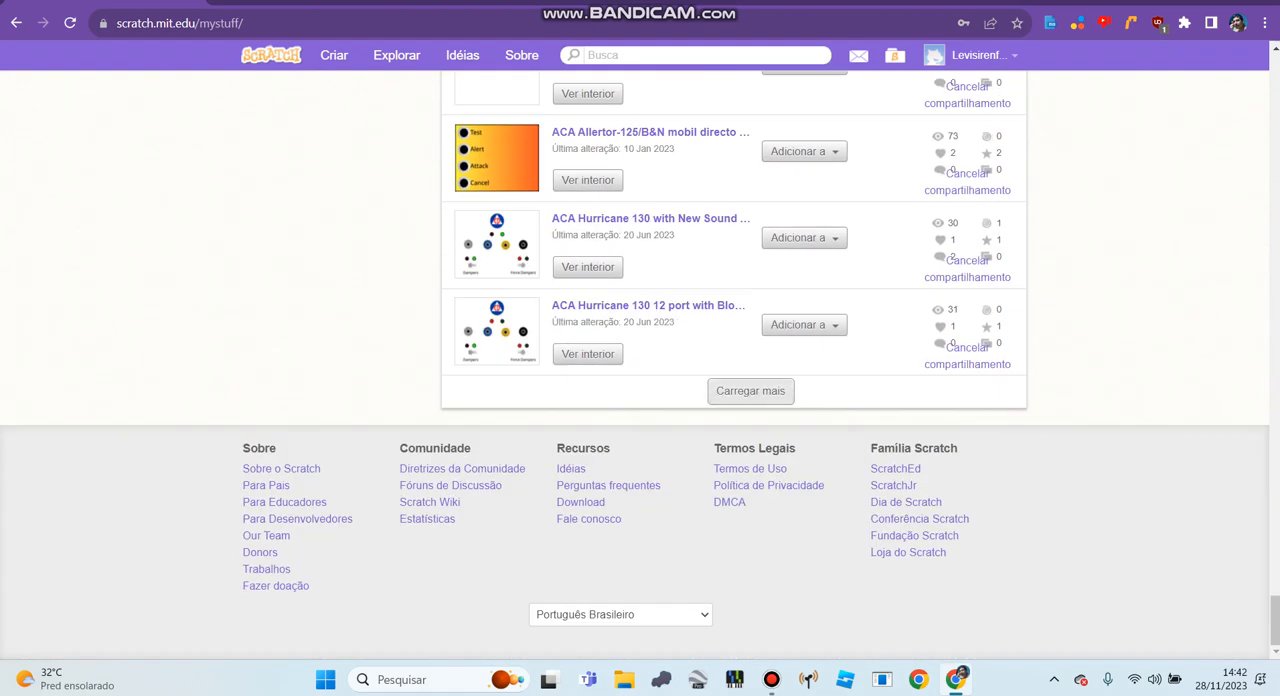
pyautogui.click(750, 390)
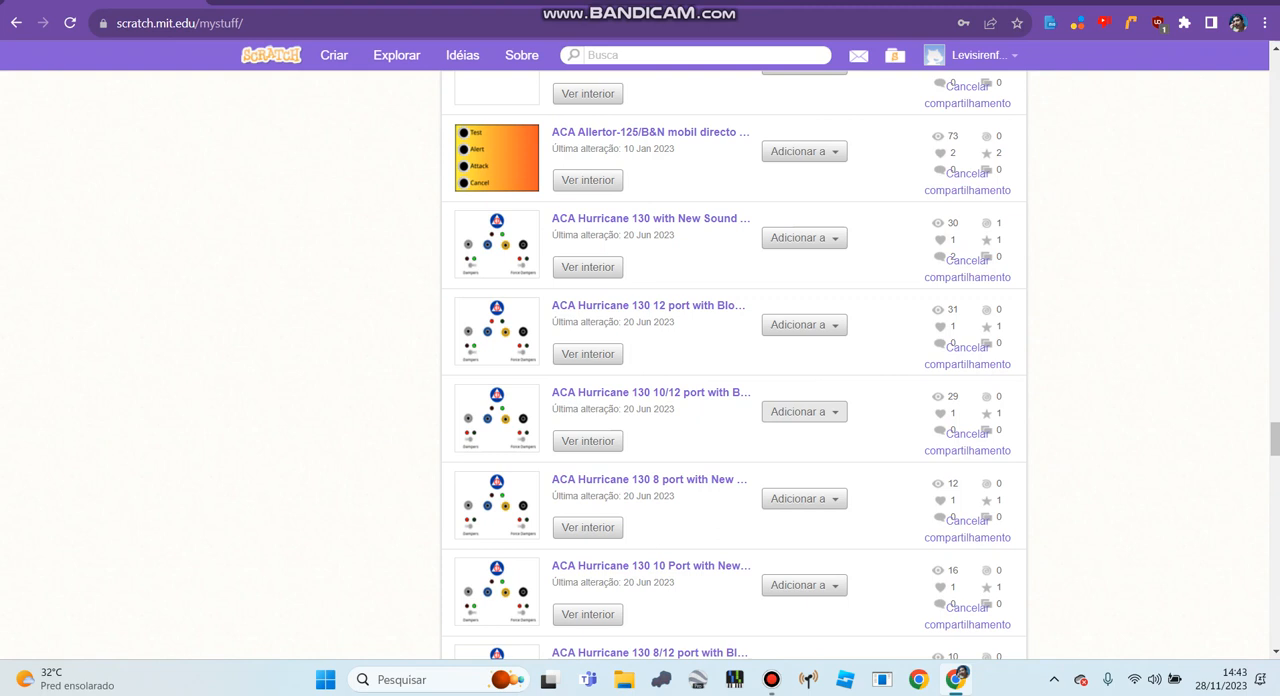
# Browse down through the newly loaded projects, past the Koopa and Hormann siren entries.
pyautogui.scroll(-3)
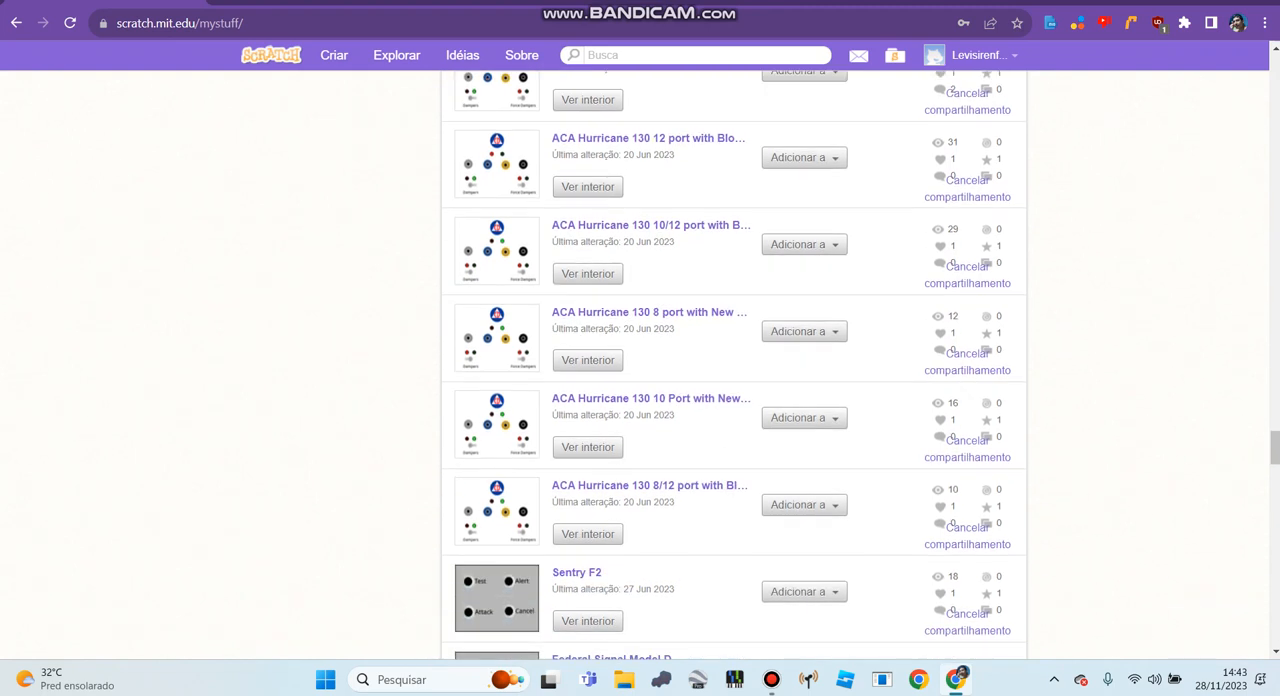
pyautogui.scroll(-3)
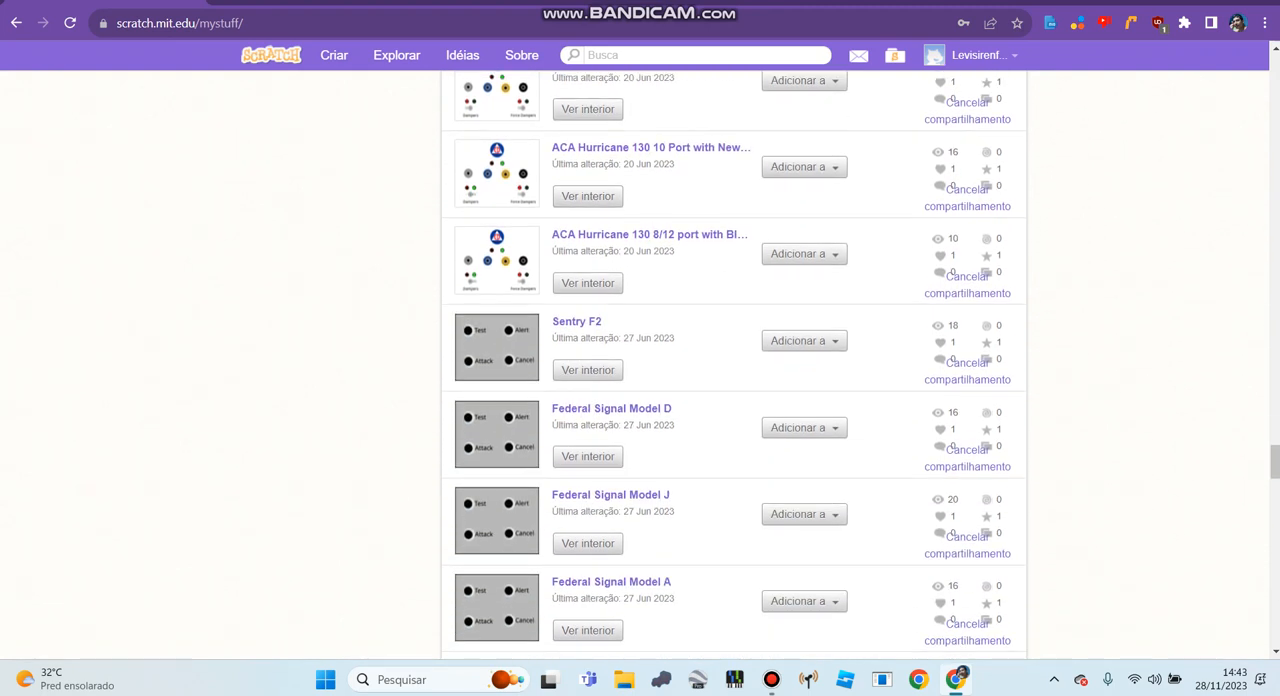
pyautogui.scroll(-3)
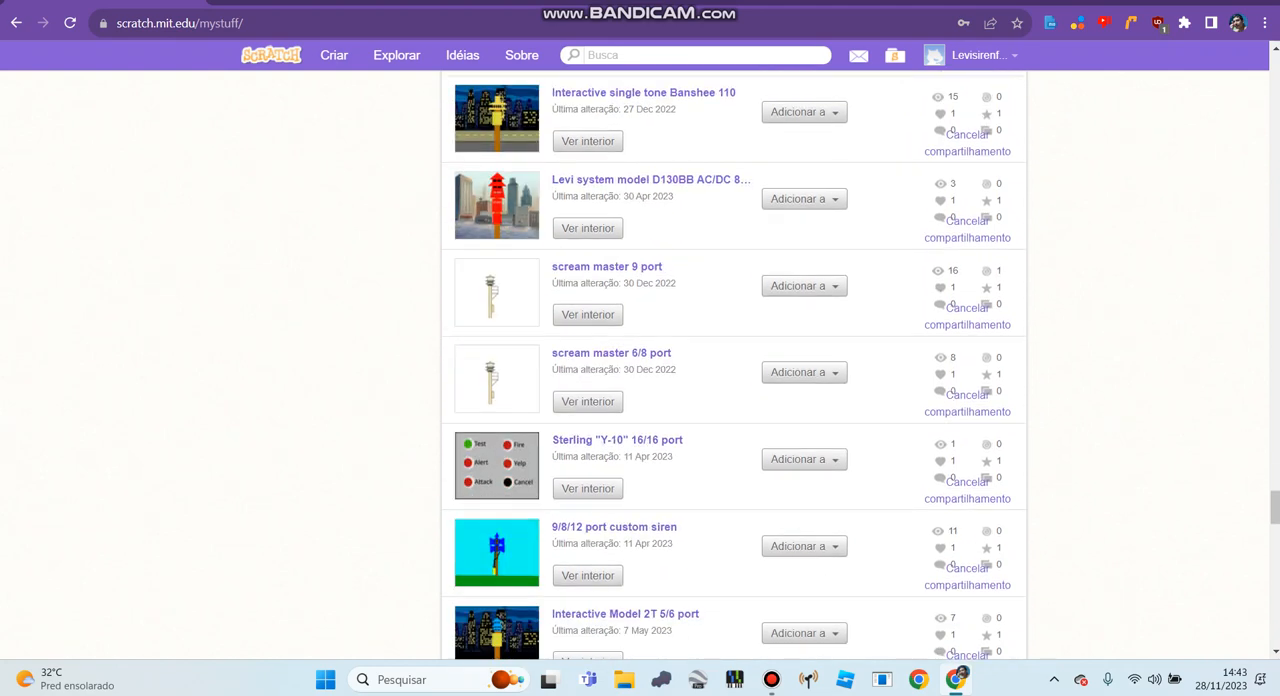
pyautogui.scroll(-3)
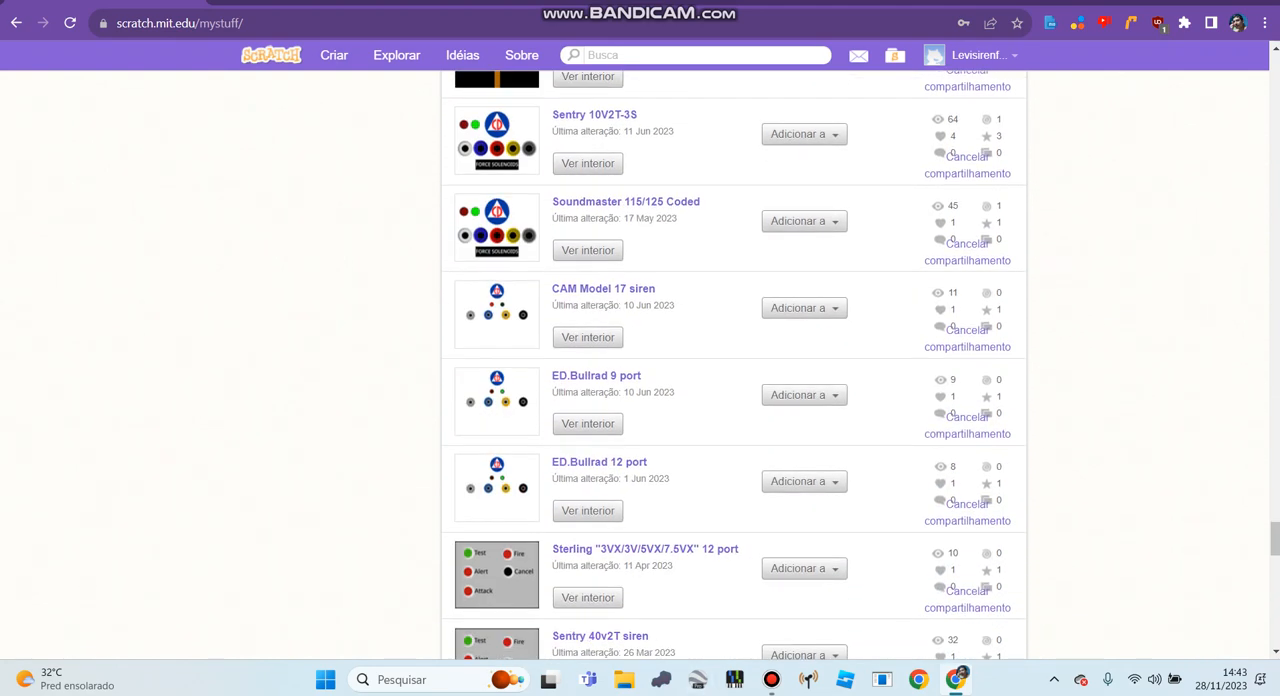
pyautogui.scroll(-3)
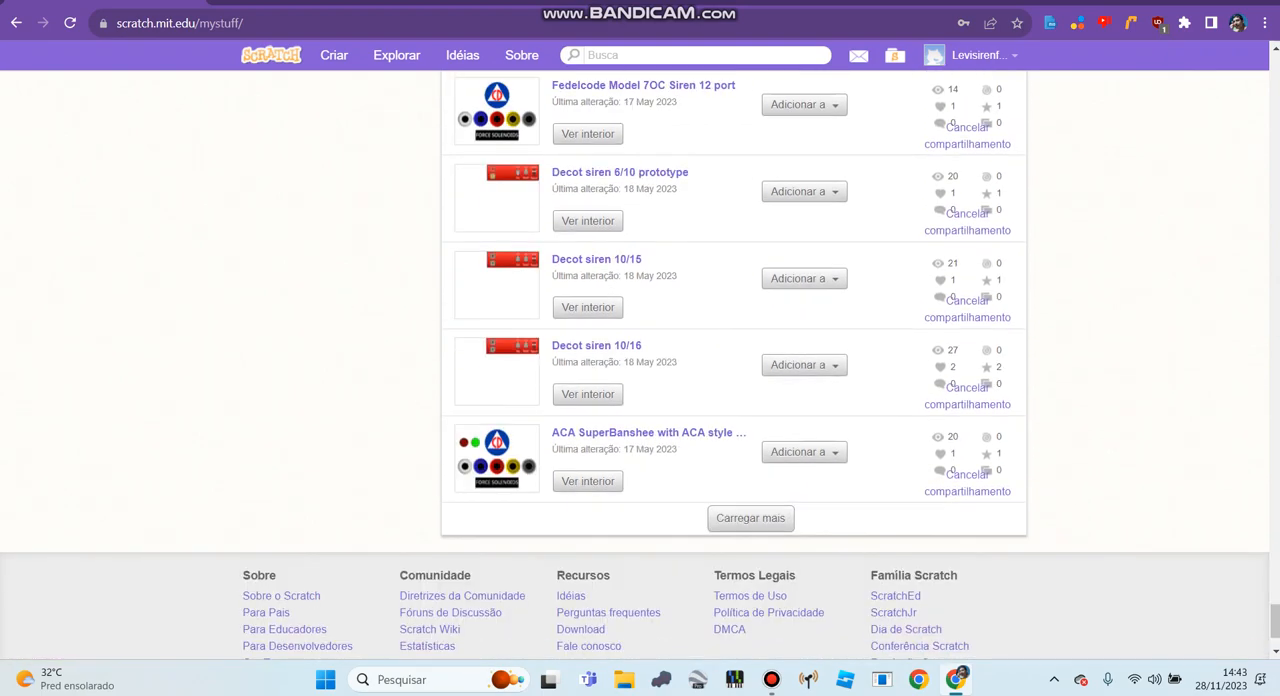
pyautogui.scroll(-3)
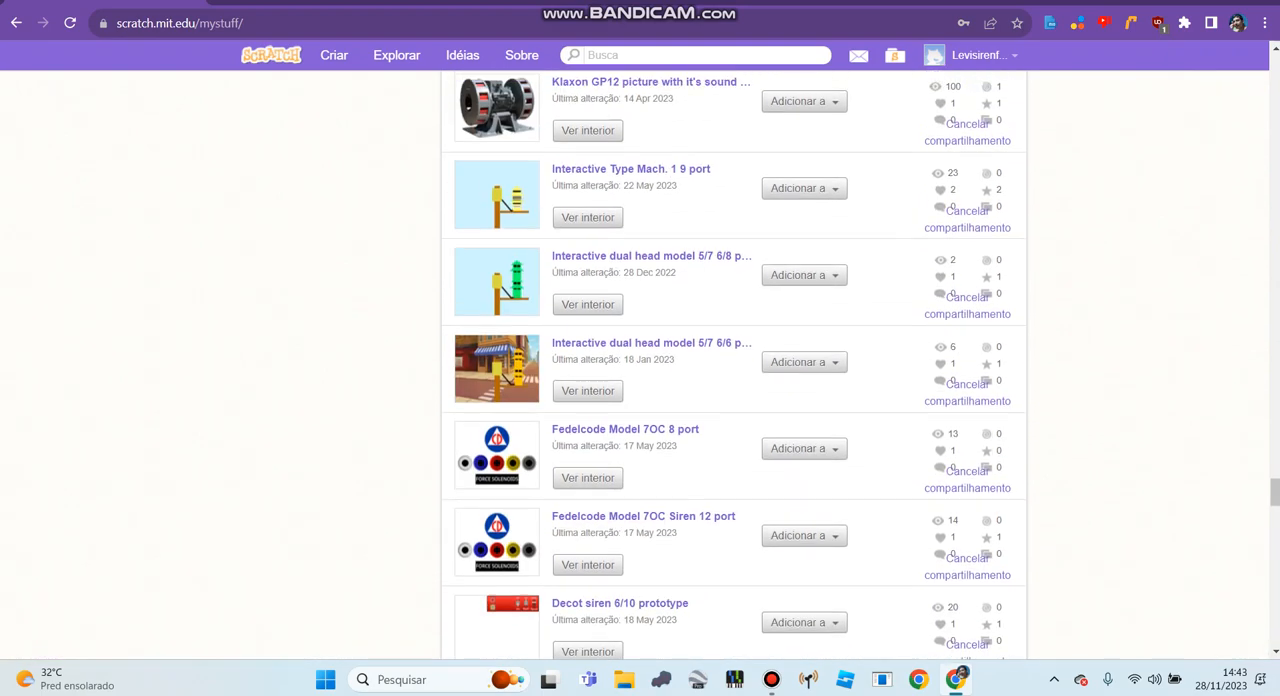
pyautogui.scroll(-3)
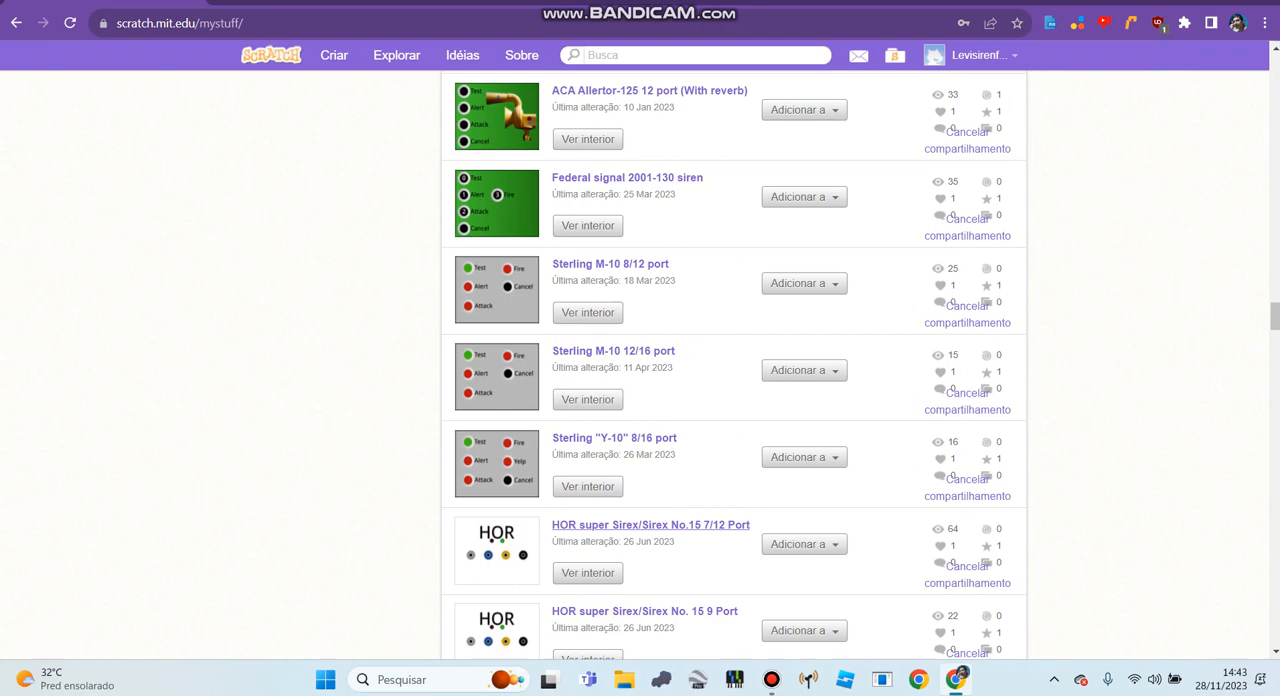
pyautogui.scroll(-3)
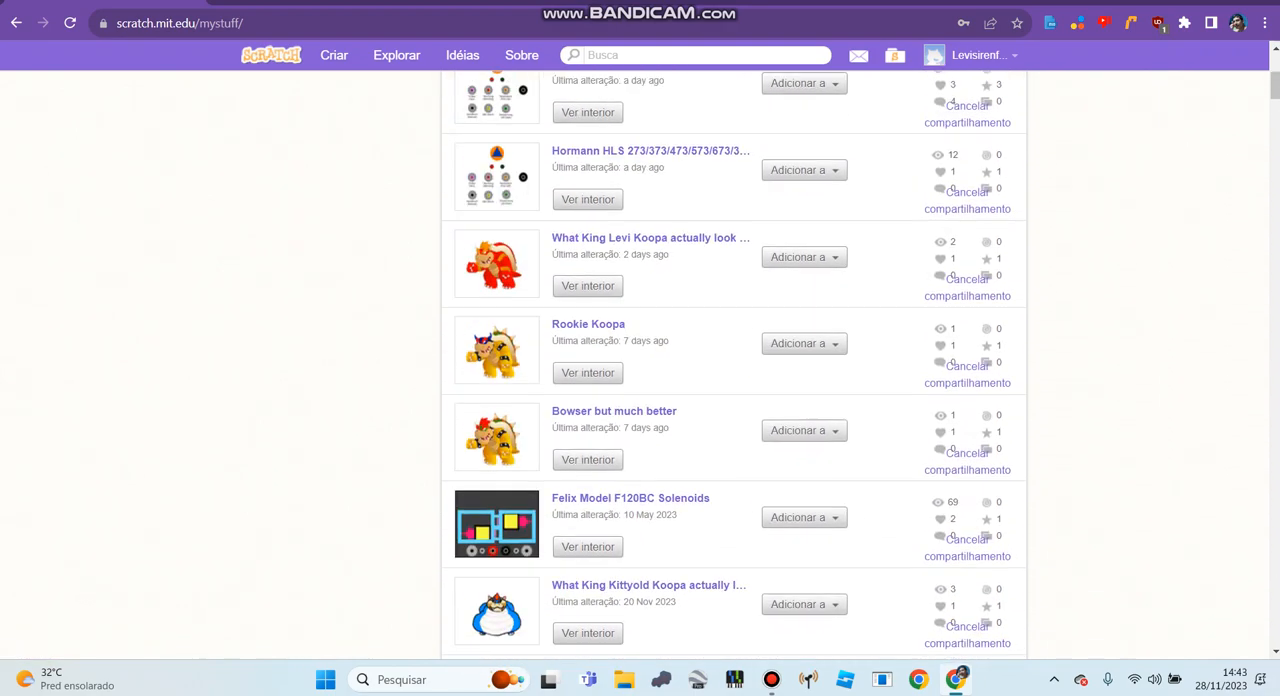
pyautogui.scroll(-3)
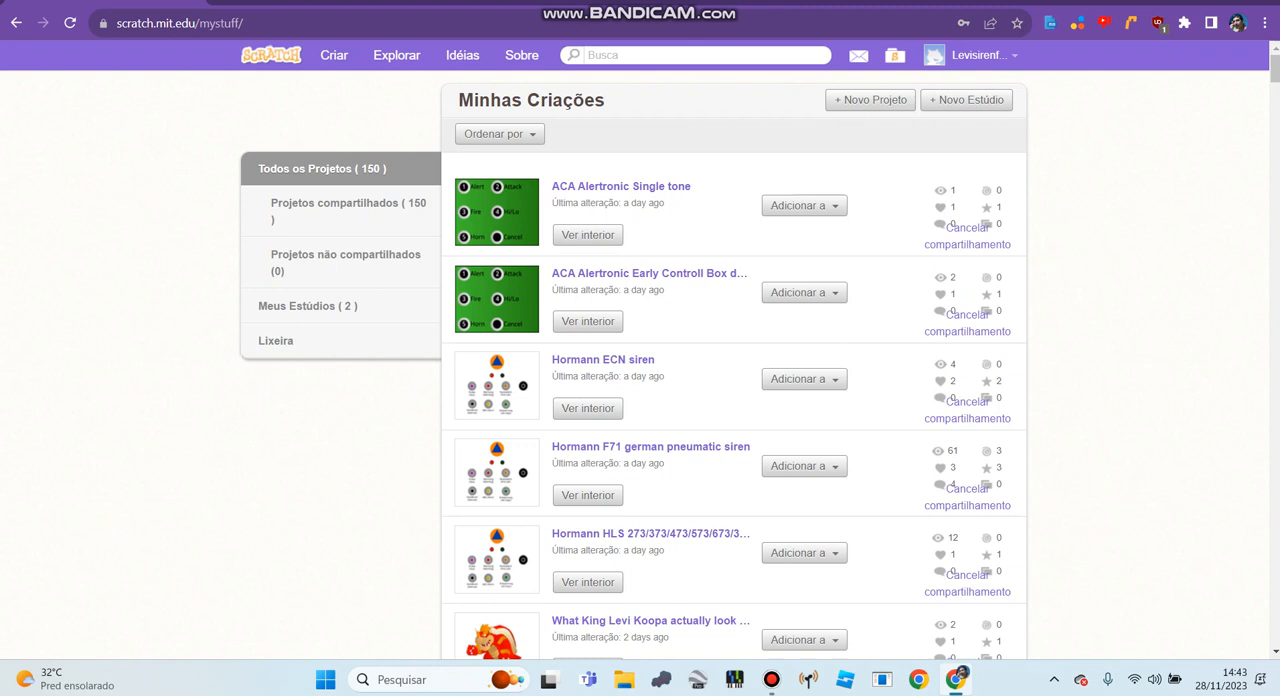
# Browse the My Stuff list past the ACA Hurricane and Federal Signal entries to the scream master projects.
pyautogui.scroll(-3)
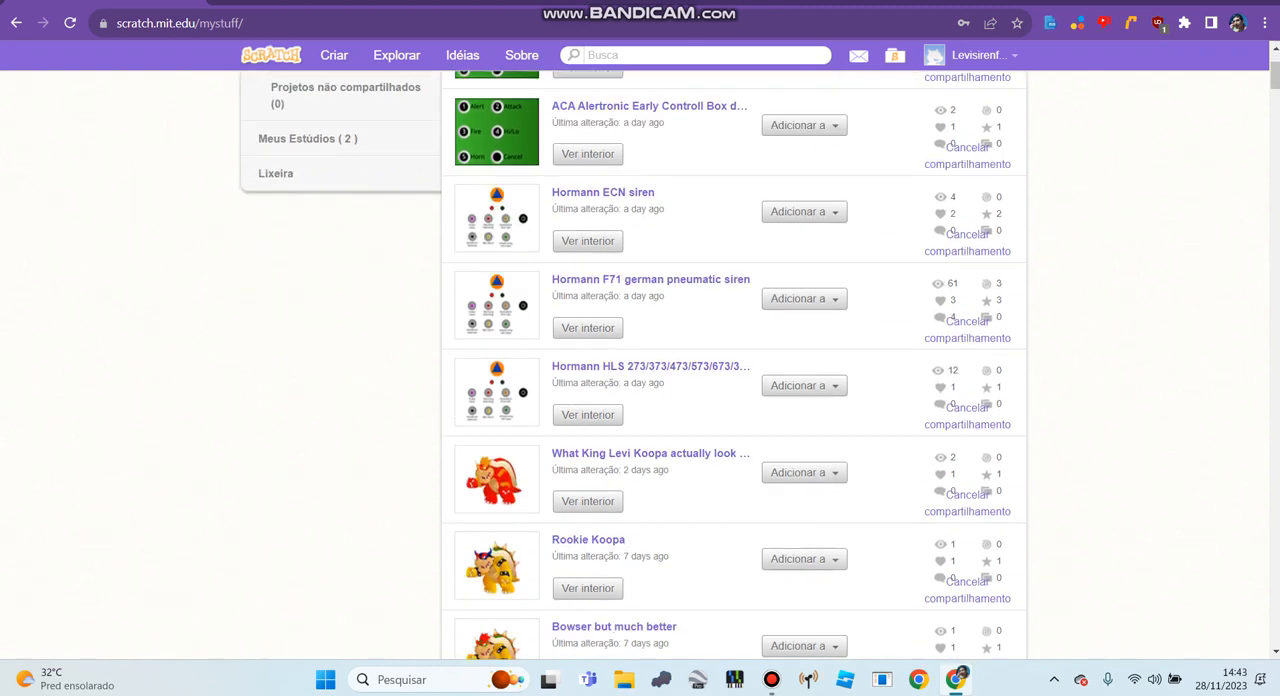
pyautogui.scroll(-3)
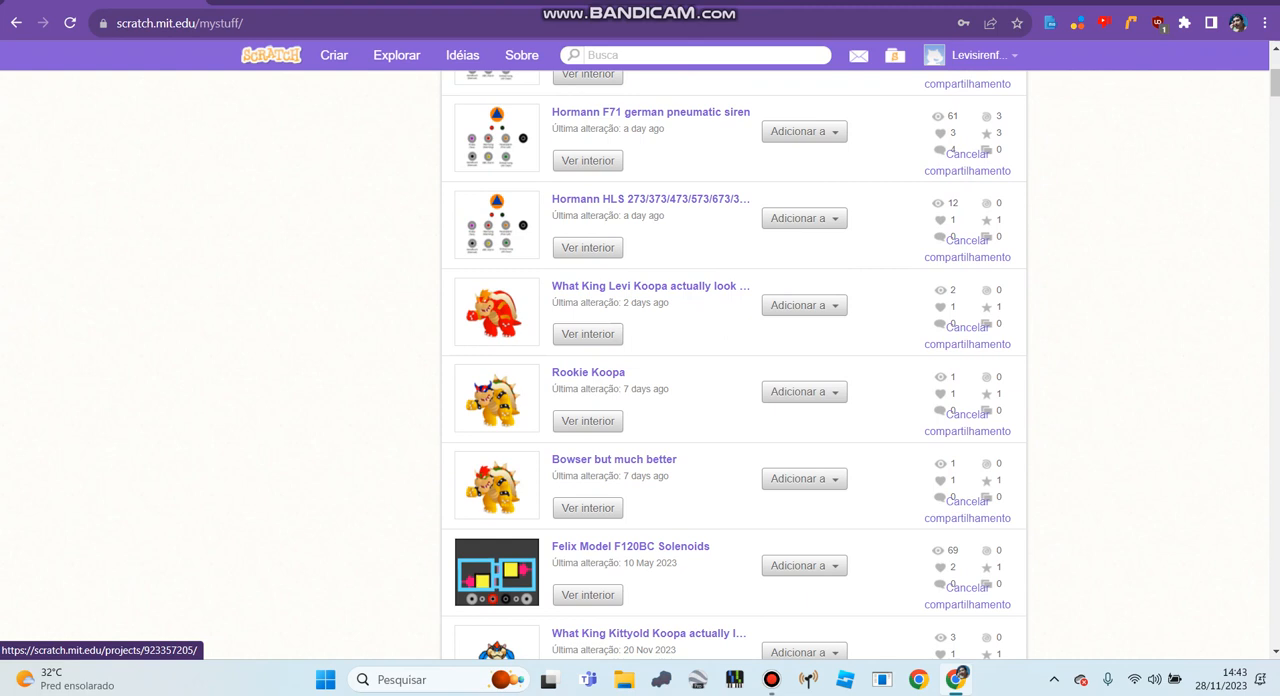
pyautogui.scroll(-3)
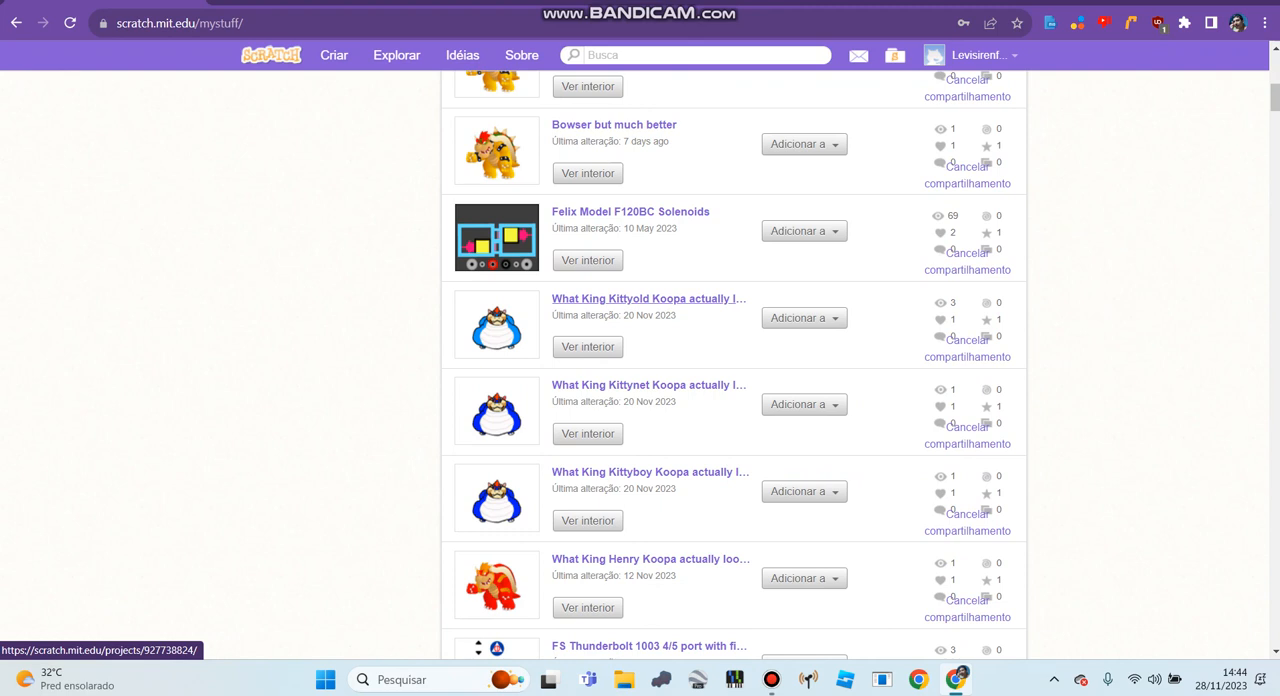
pyautogui.scroll(-3)
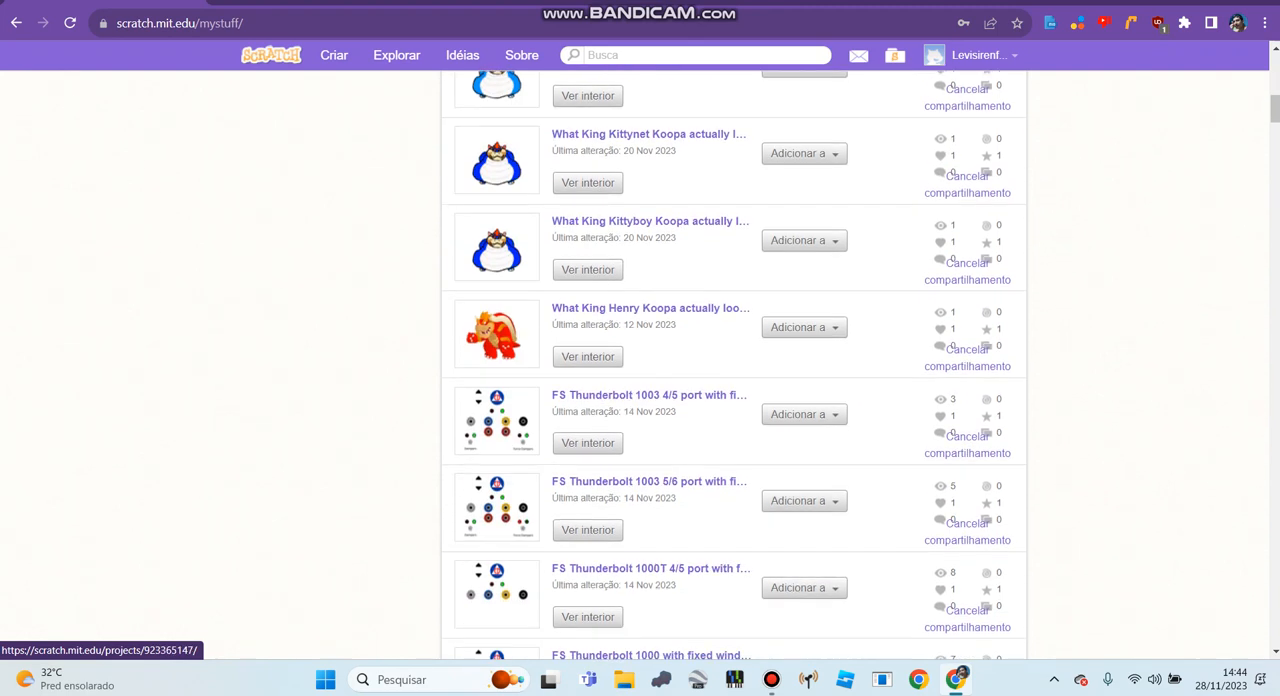
pyautogui.scroll(-3)
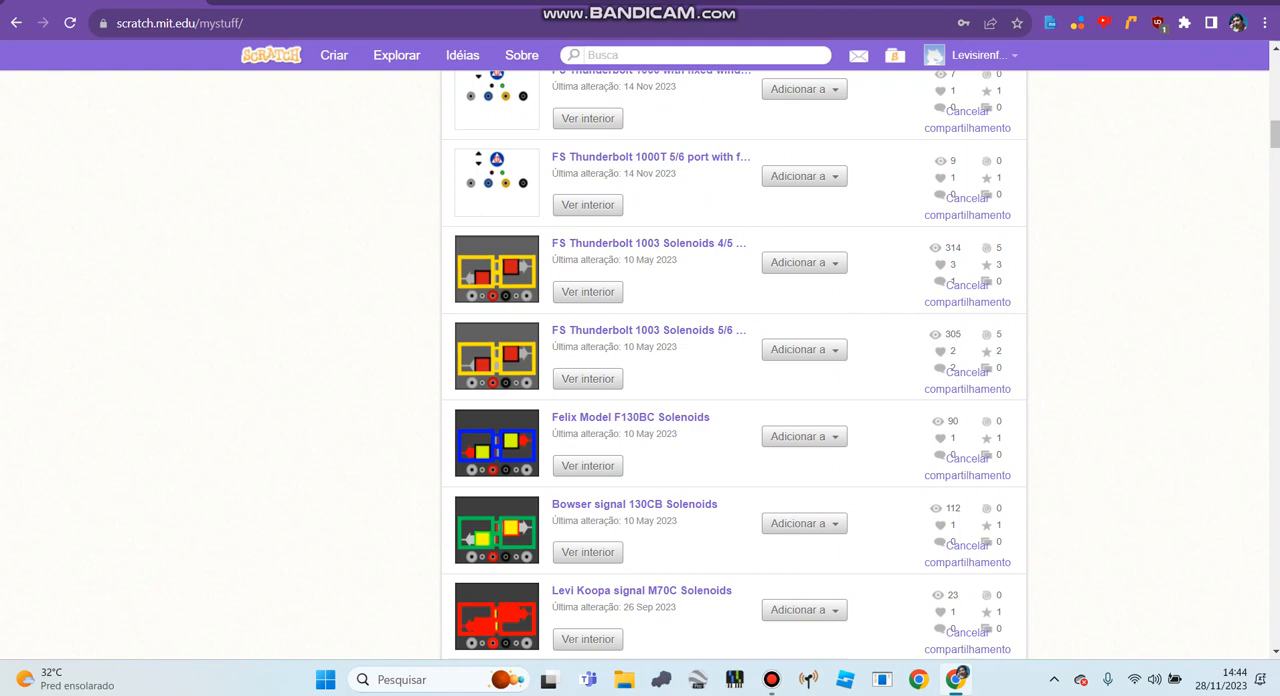
pyautogui.scroll(-3)
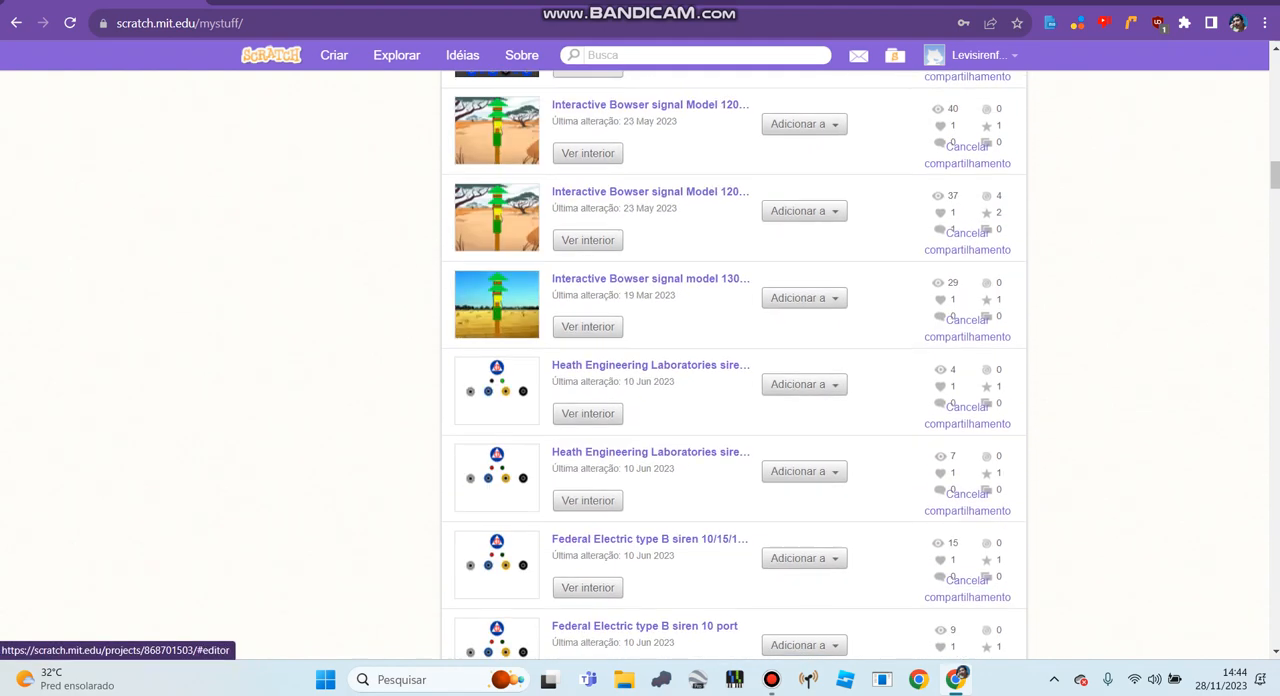
pyautogui.scroll(-3)
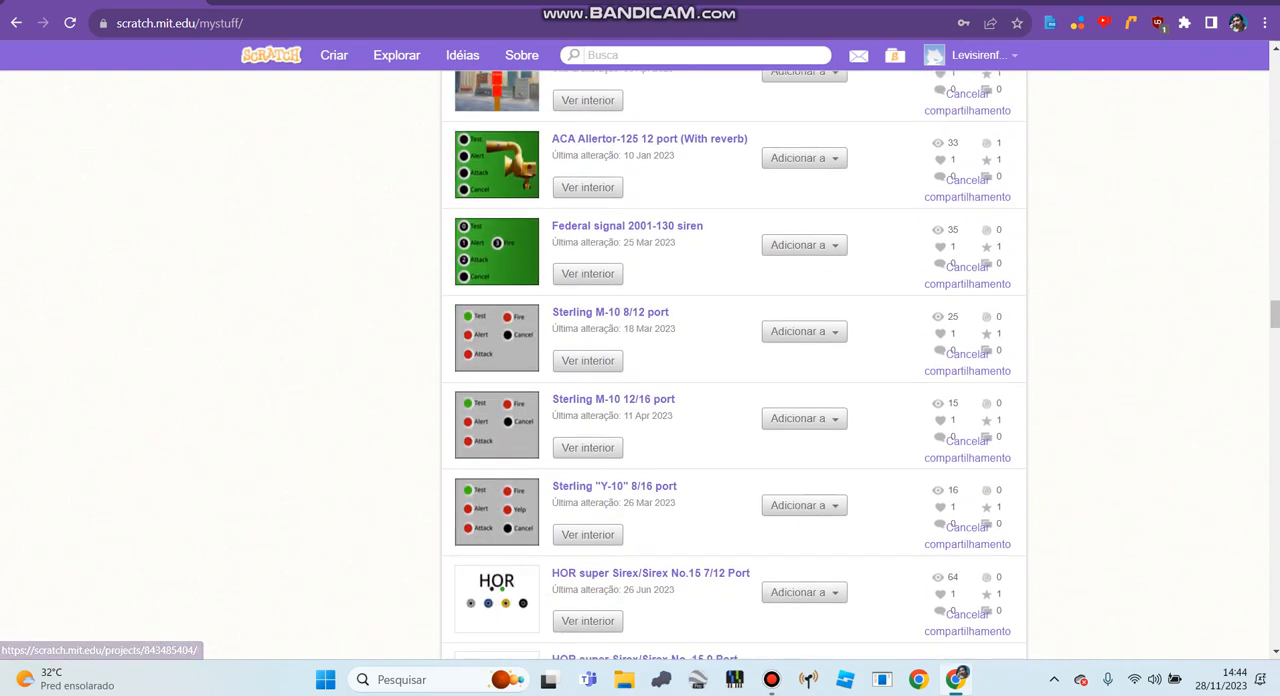
pyautogui.scroll(-3)
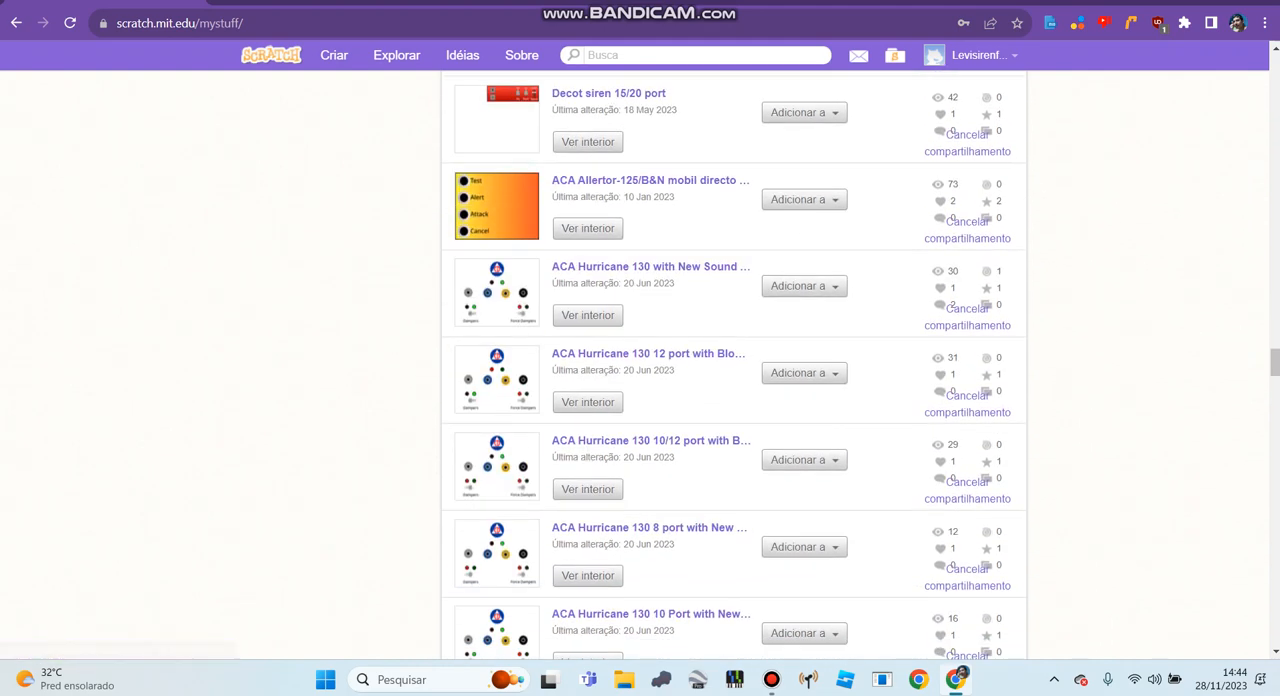
pyautogui.scroll(-3)
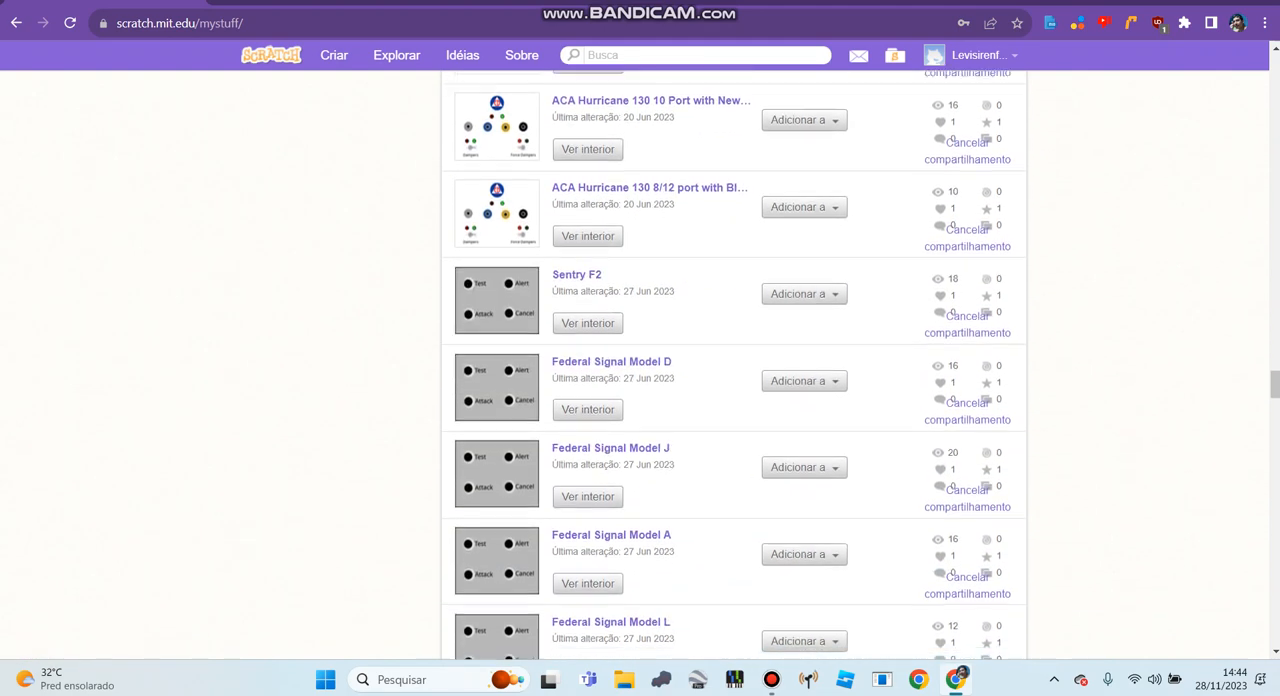
pyautogui.scroll(-3)
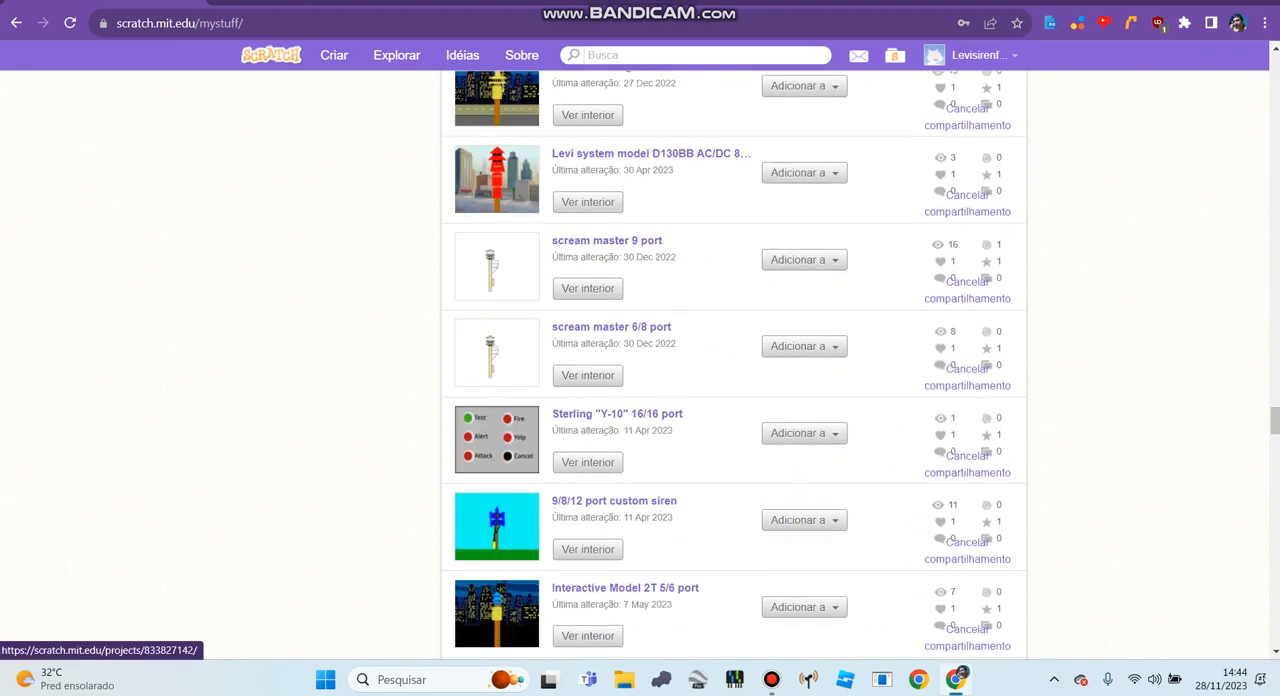
pyautogui.scroll(-3)
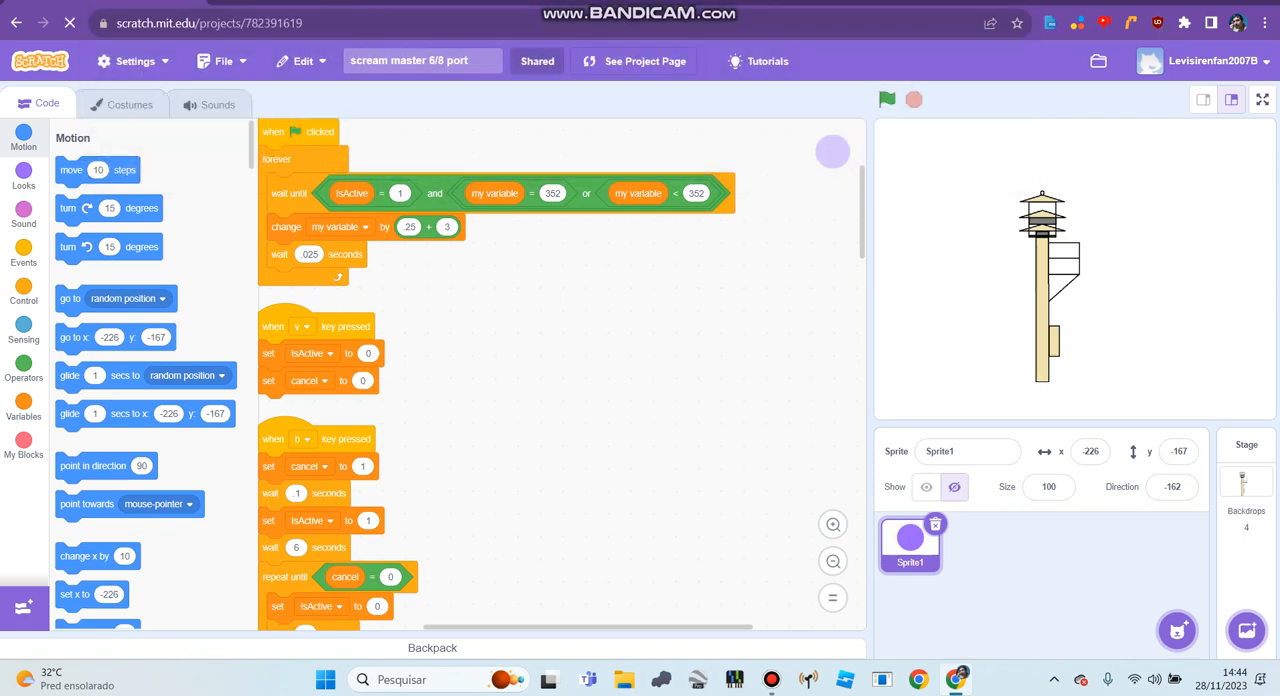
# Return from the scream master 6/8 port code editor to its project page.
pyautogui.click(636, 60)
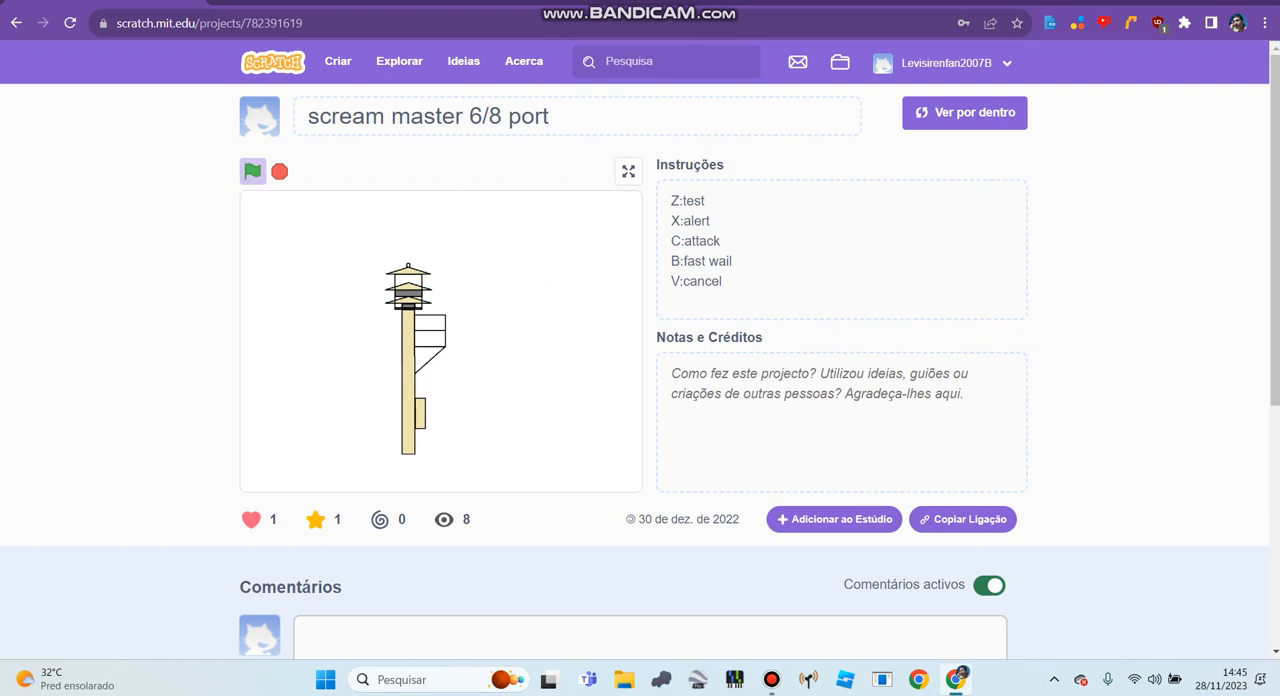
# Run and stop the scream master 6/8 port siren a couple of times.
pyautogui.click(252, 172)
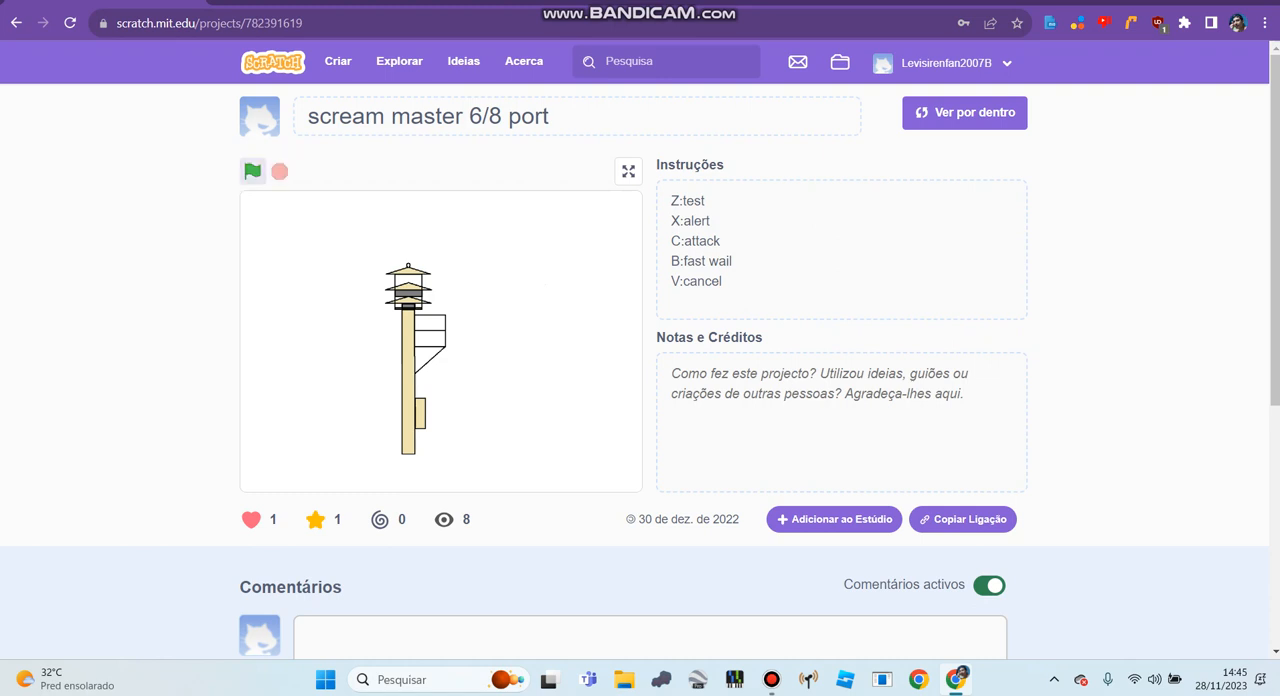
pyautogui.click(252, 172)
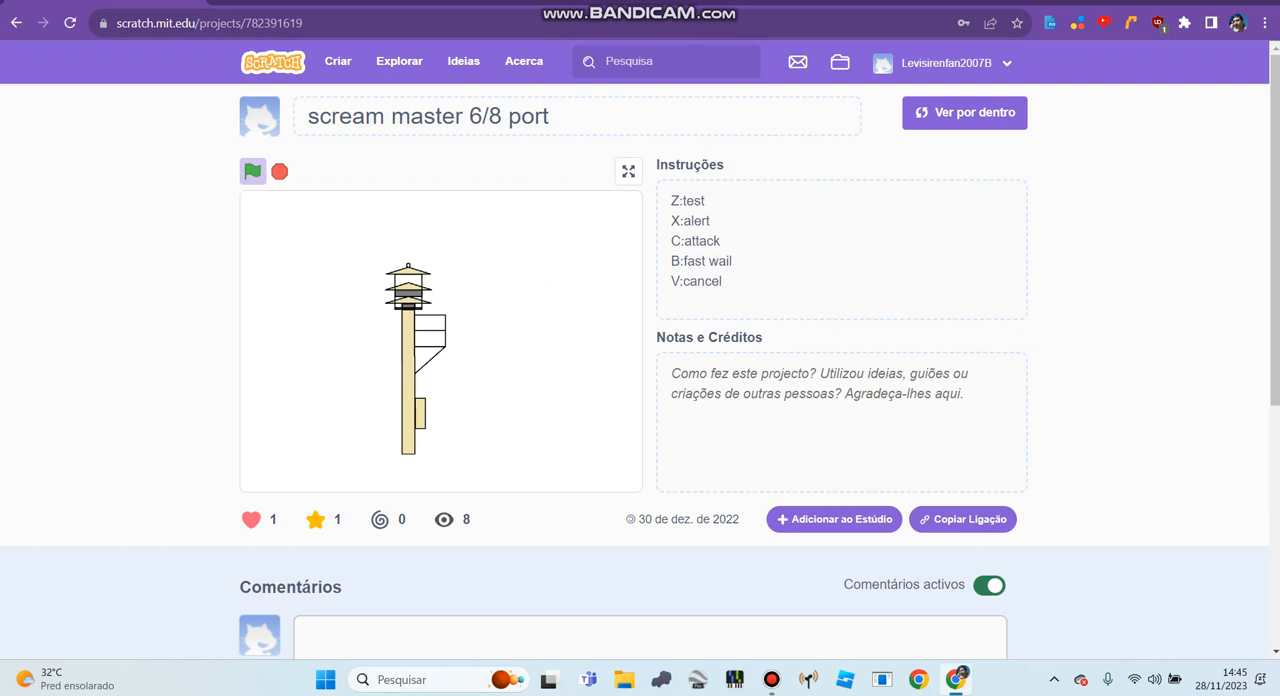
pyautogui.click(252, 172)
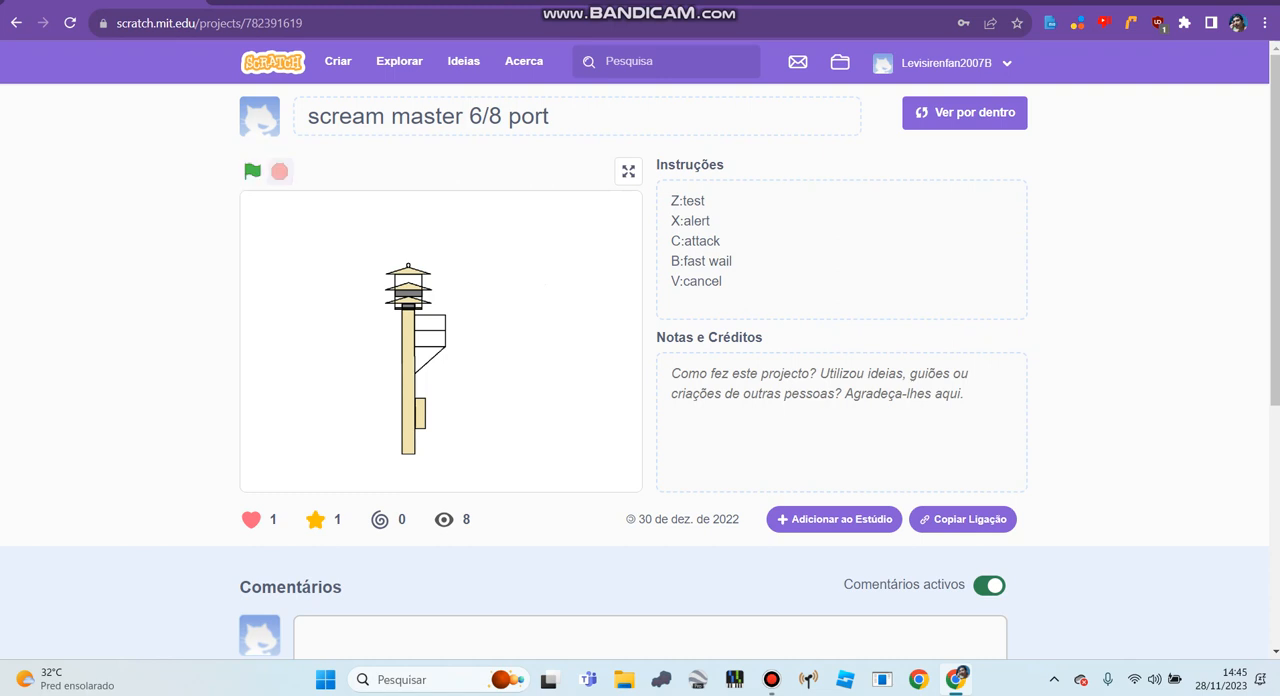
pyautogui.click(252, 172)
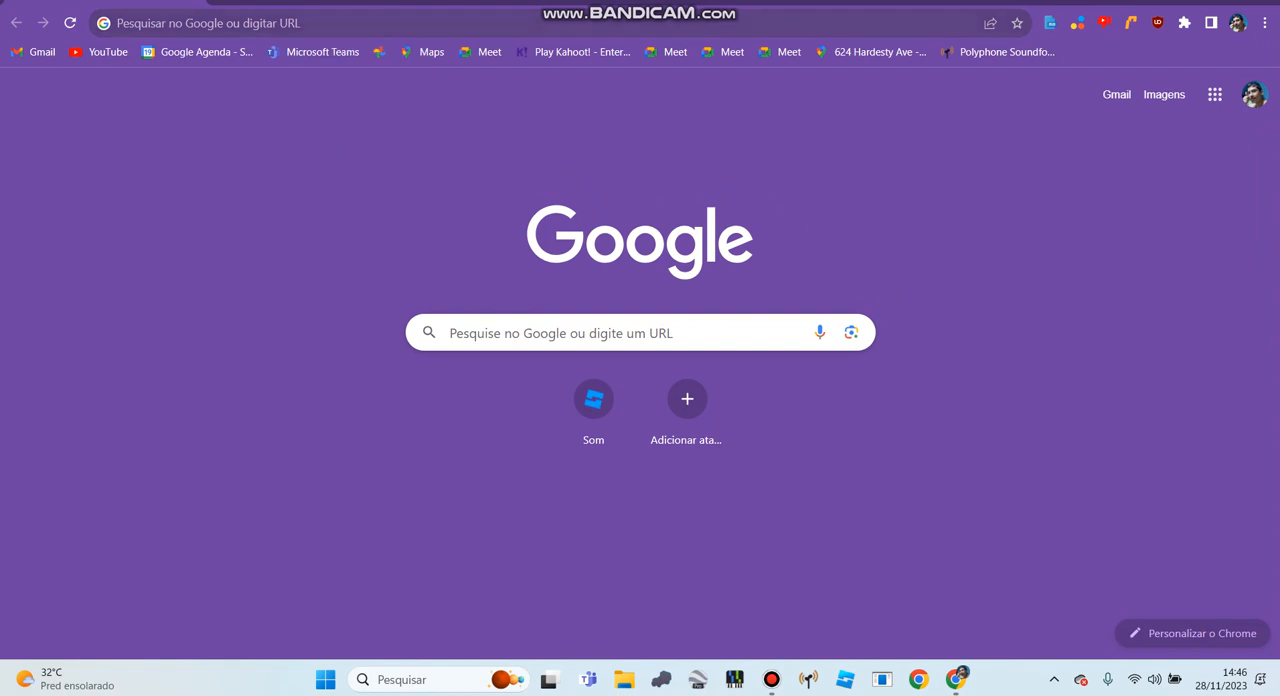
# Navigate to the King Levi Koopa Fantendo article via the 'kin' address suggestion.
pyautogui.write('kin')
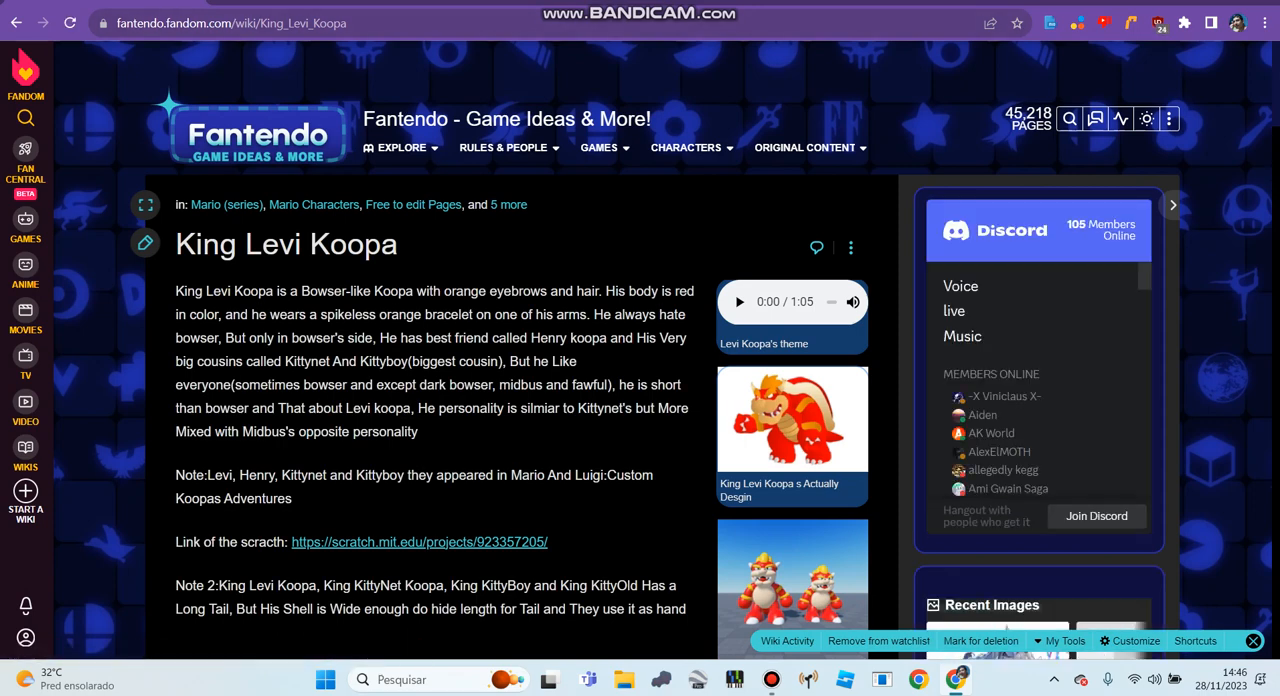
# Read down the King Levi Koopa article and return to its top.
pyautogui.scroll(-3)
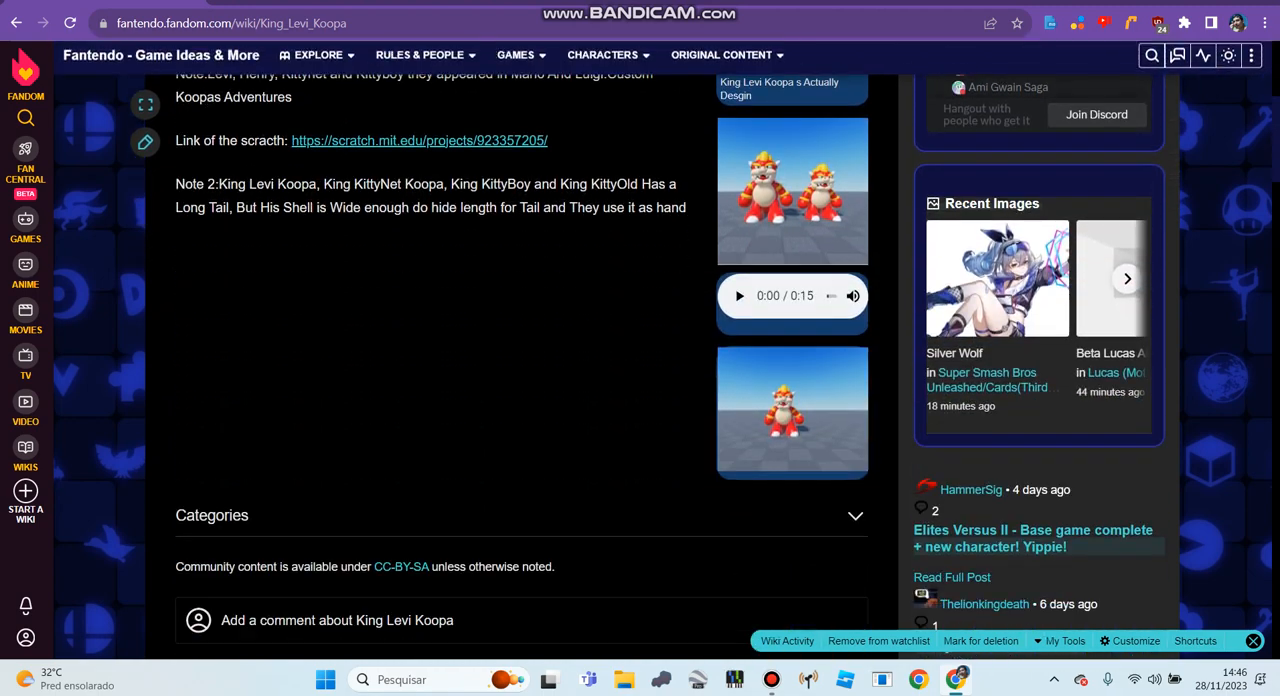
pyautogui.scroll(3)
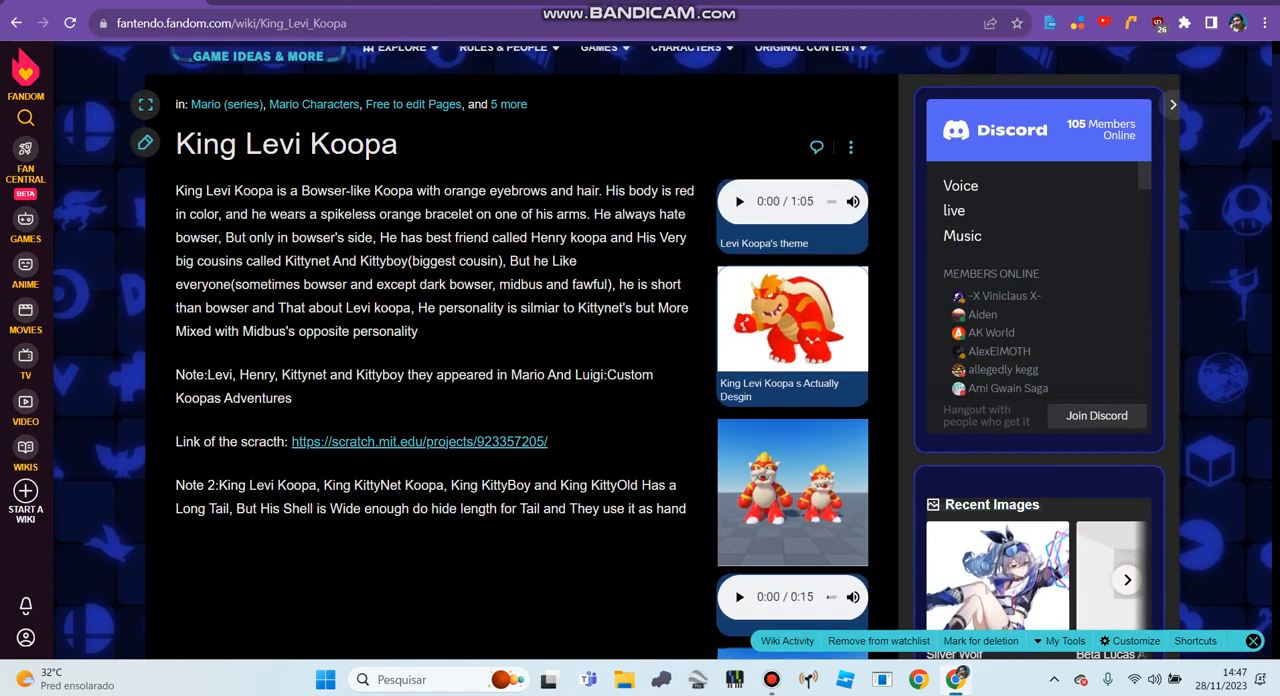
pyautogui.moveTo(420, 440)
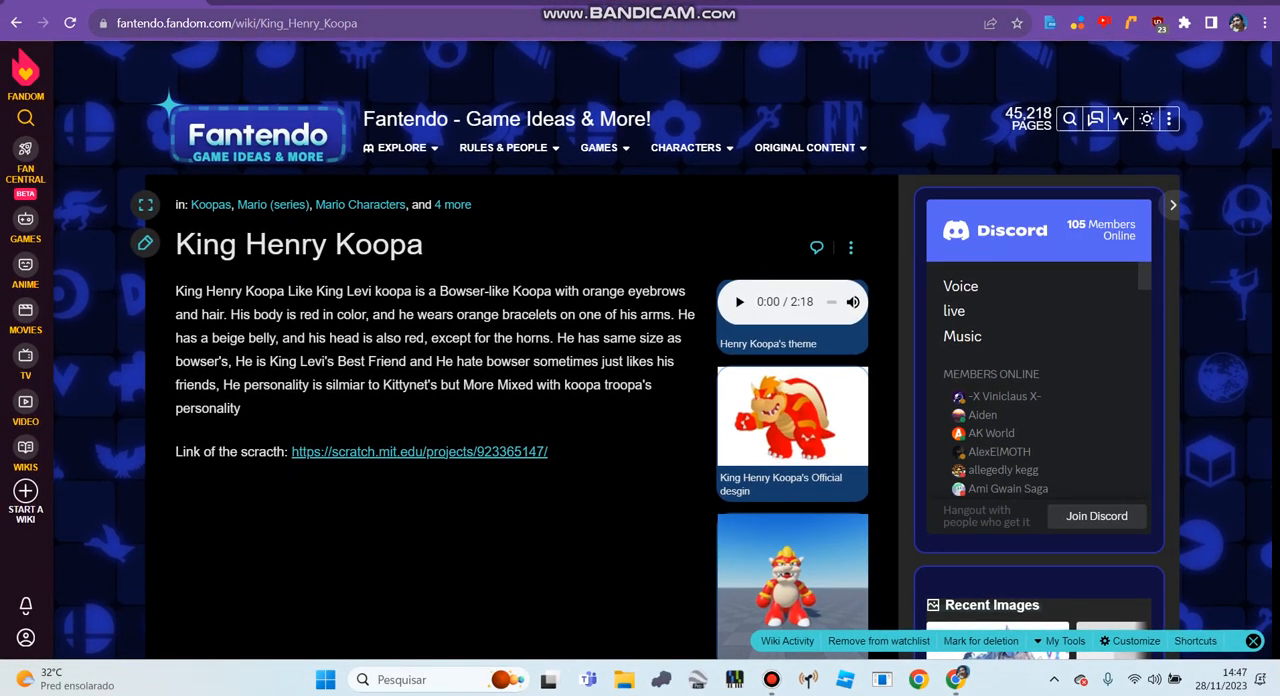
# Go to the King Kittynet Koopa article from King Henry Koopa's page.
pyautogui.click(236, 22)
pyautogui.write('Kittyold')
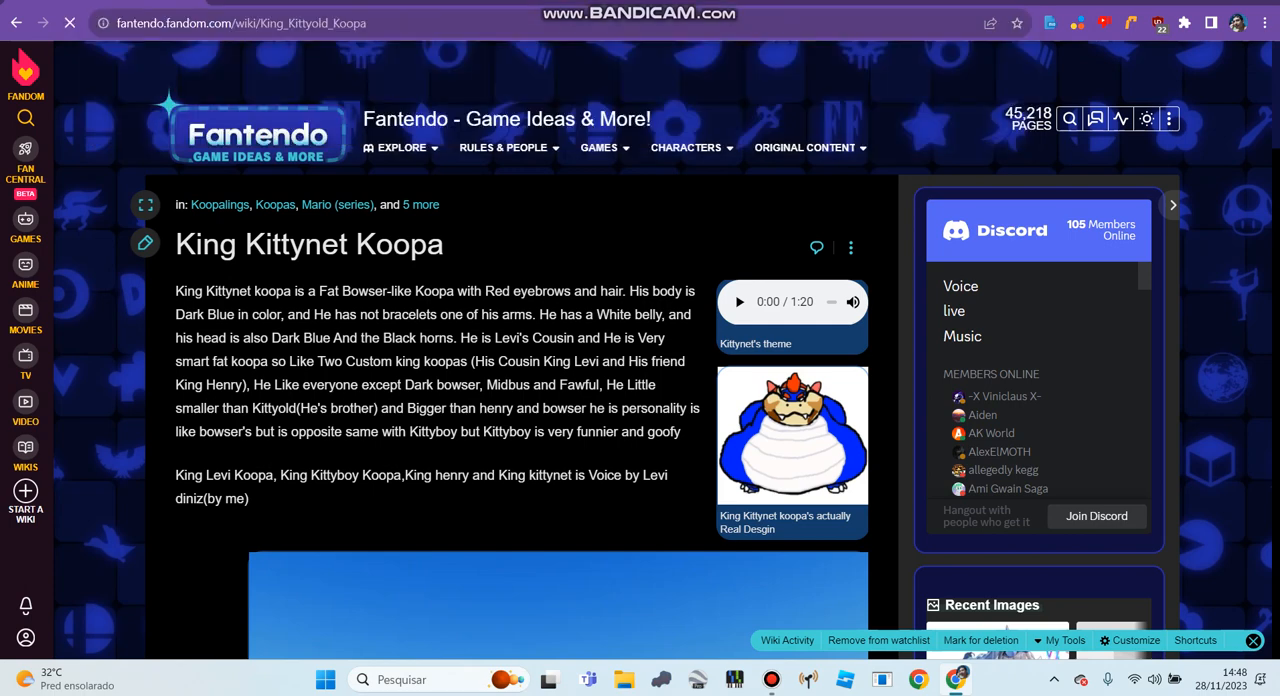
# Reach the King Kittyold Koopa article through the wiki's Explore menu.
pyautogui.click(400, 148)
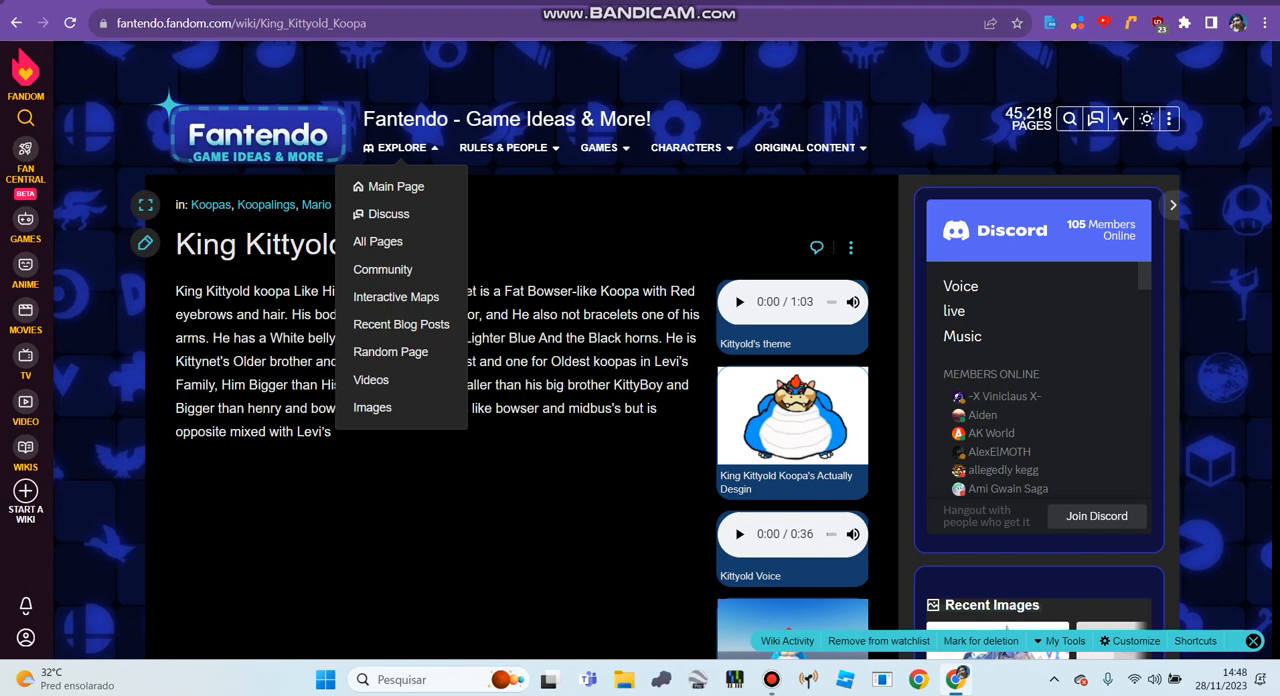
pyautogui.click(400, 148)
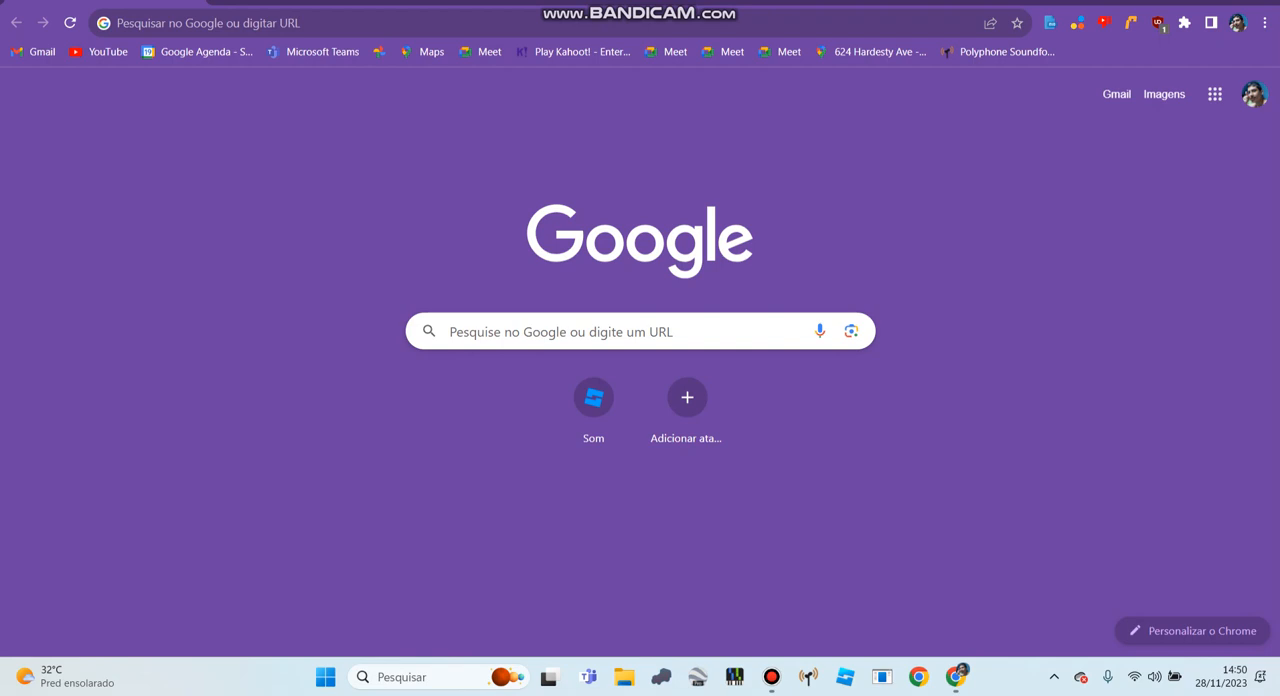
# Return to the Scratch My Stuff page from a new tab.
pyautogui.click(200, 24)
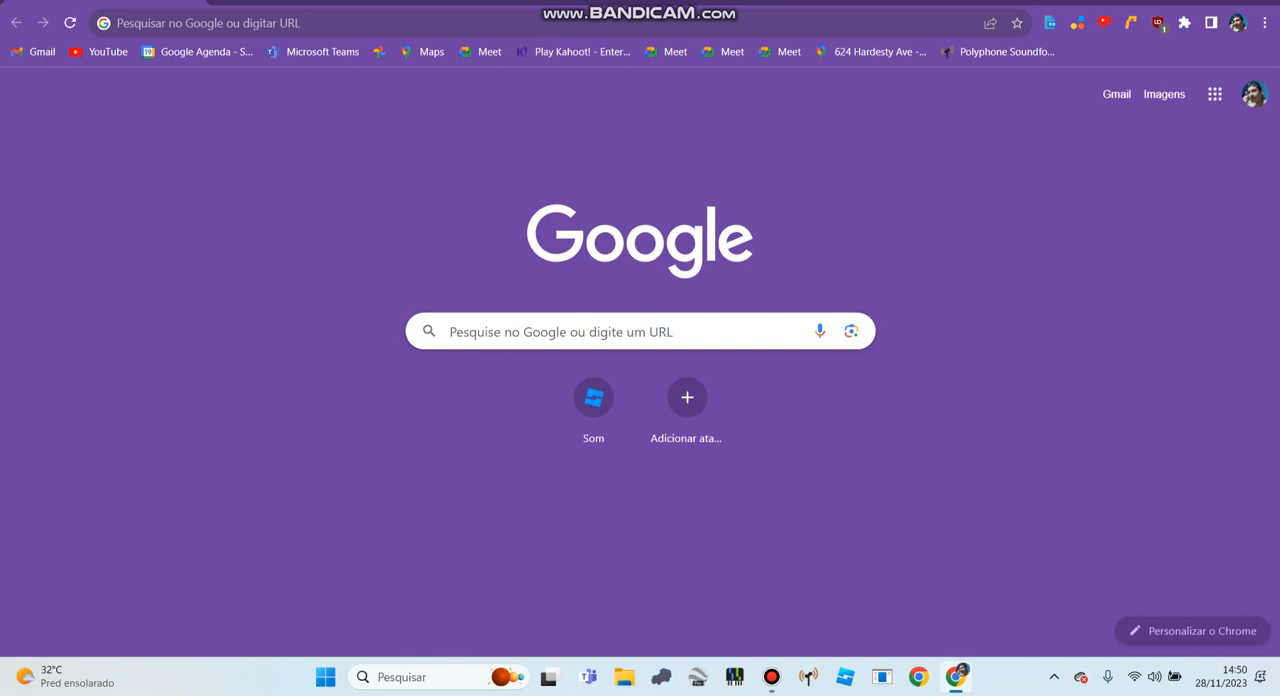
pyautogui.click(200, 24)
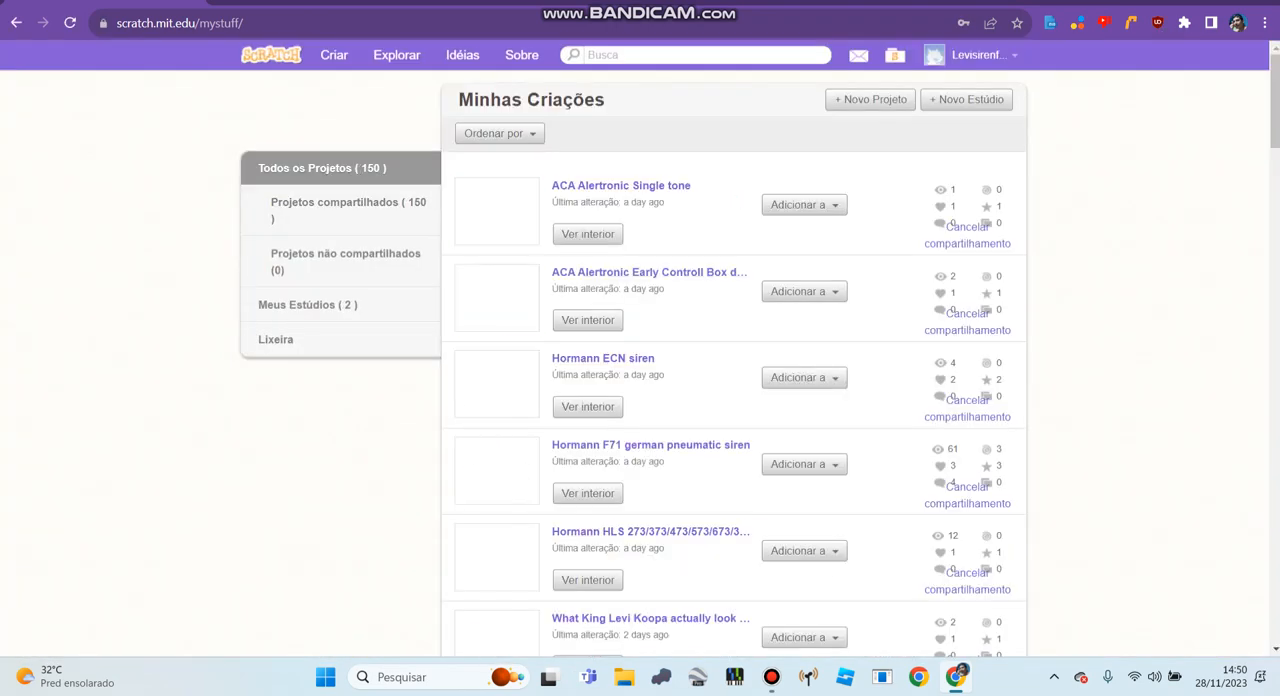
# Scroll the My Stuff project list down past the siren and Felix solenoids projects to the King Kitty Koopa entries.
pyautogui.scroll(-3)
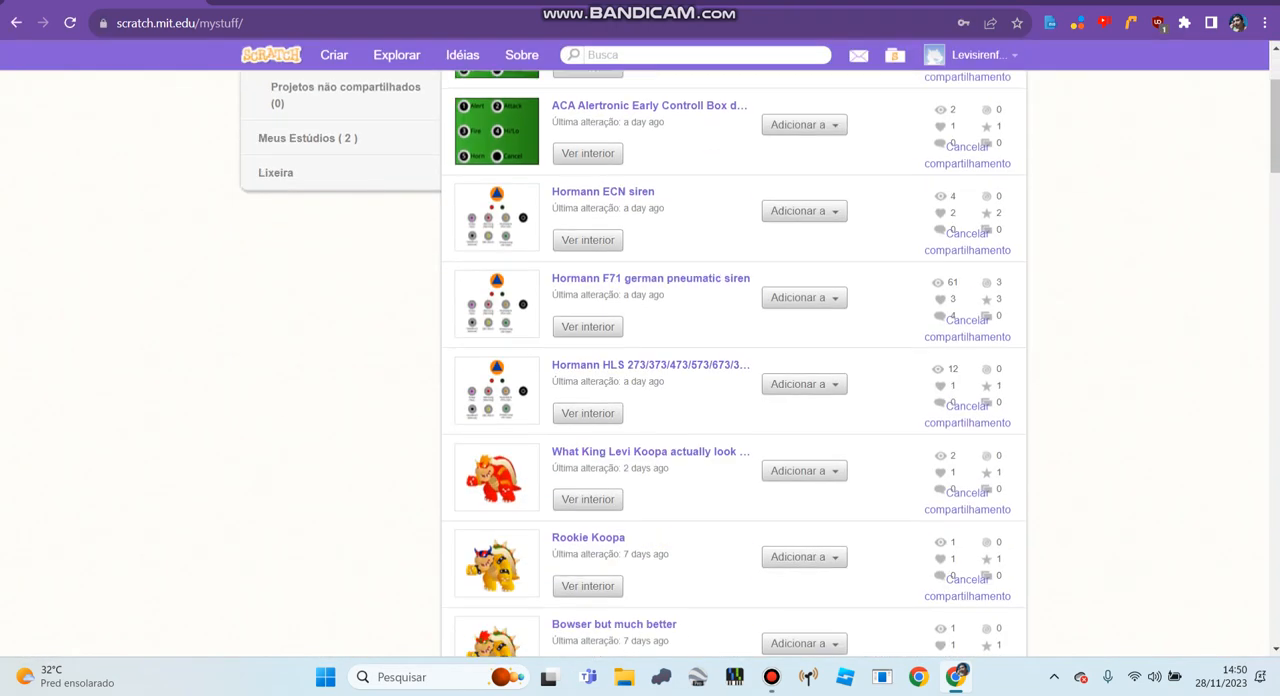
pyautogui.moveTo(650, 452)
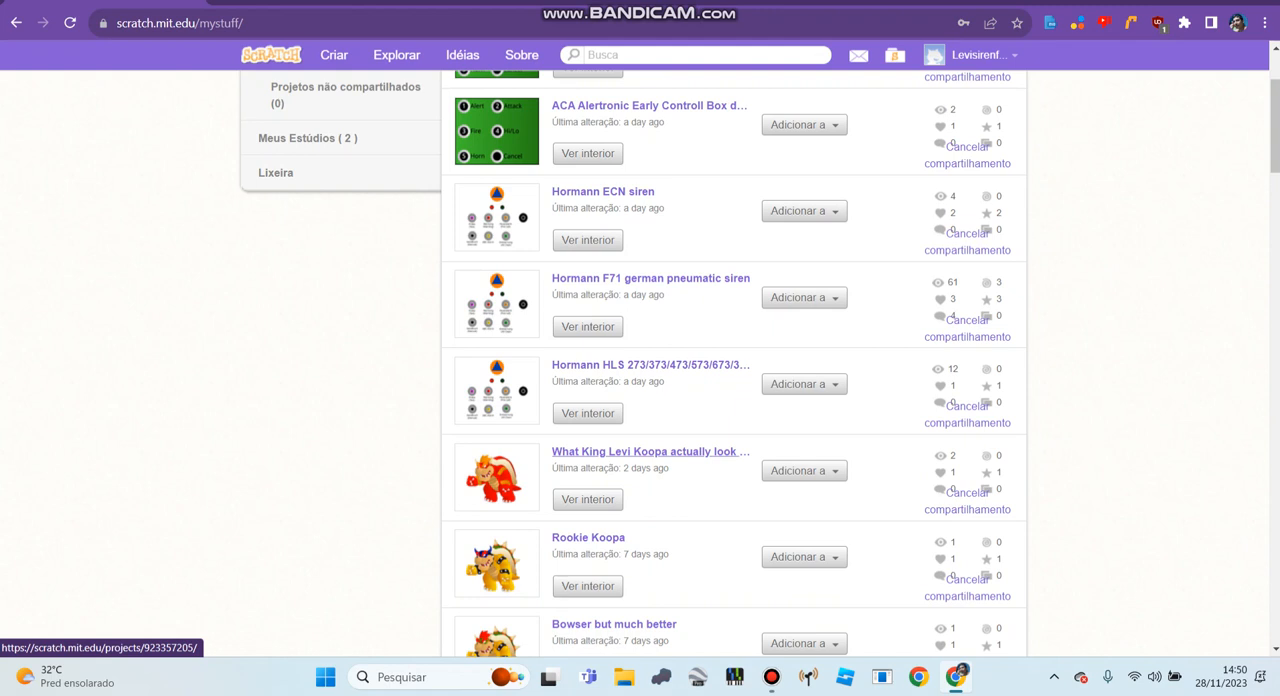
pyautogui.scroll(-3)
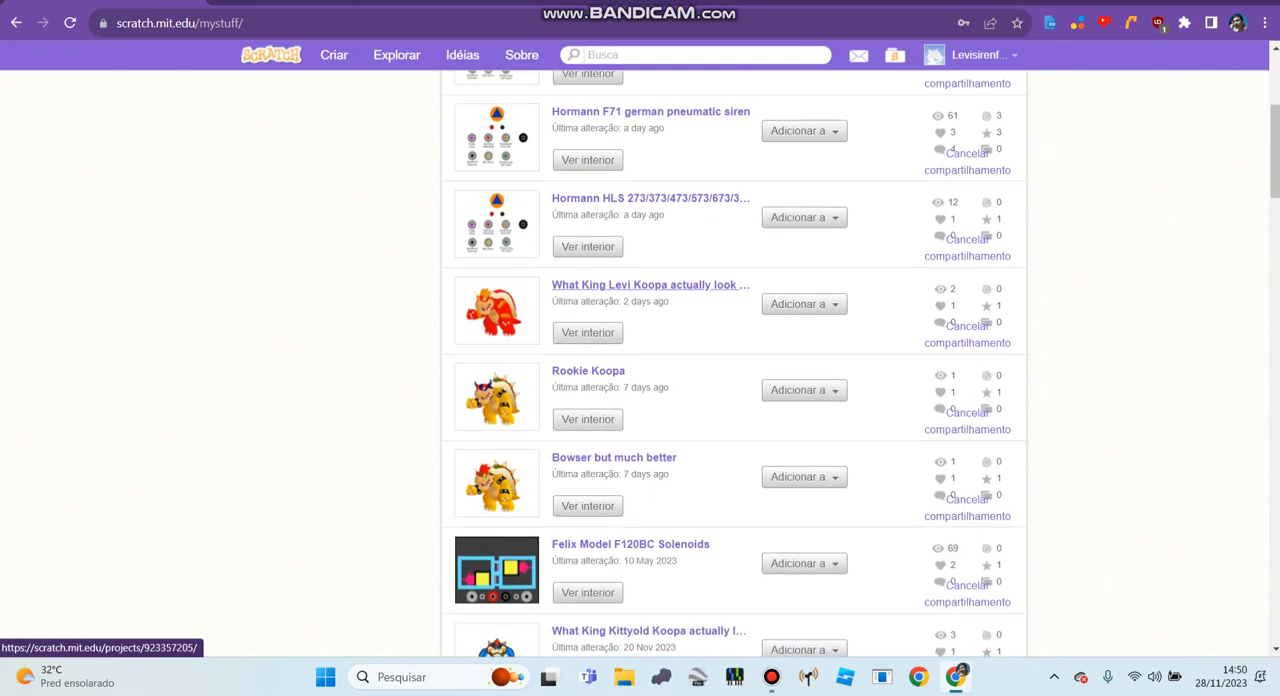
pyautogui.scroll(-3)
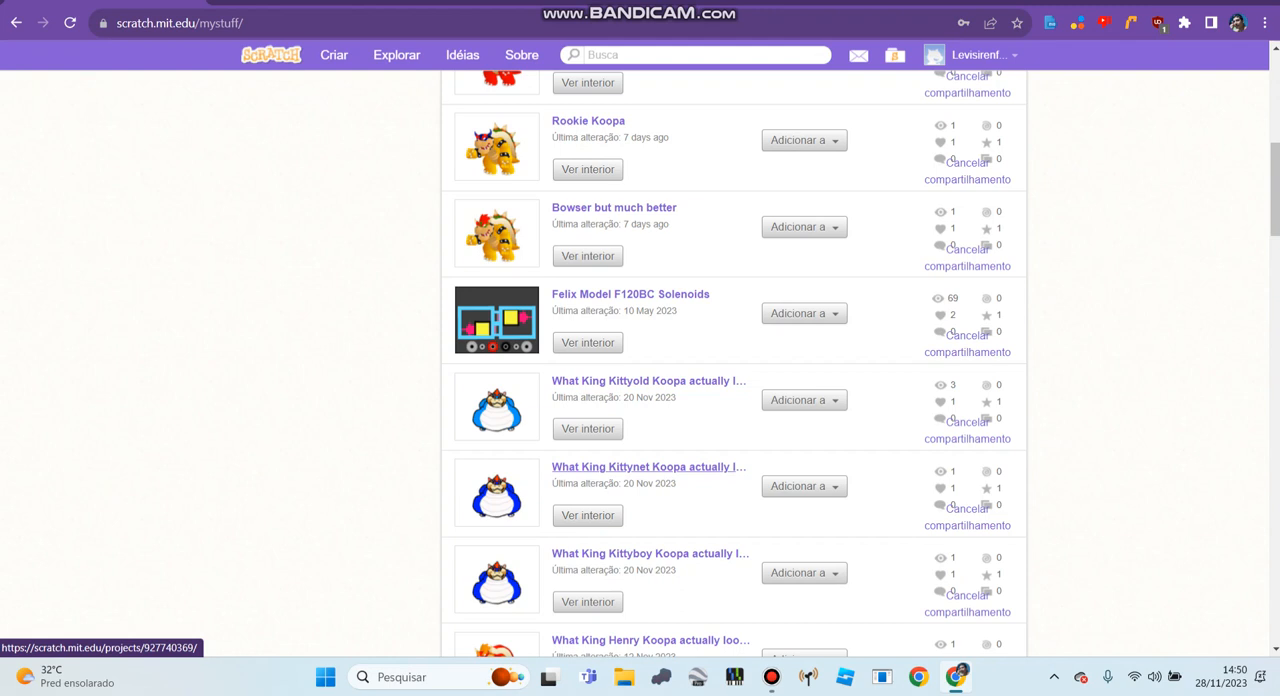
pyautogui.scroll(-3)
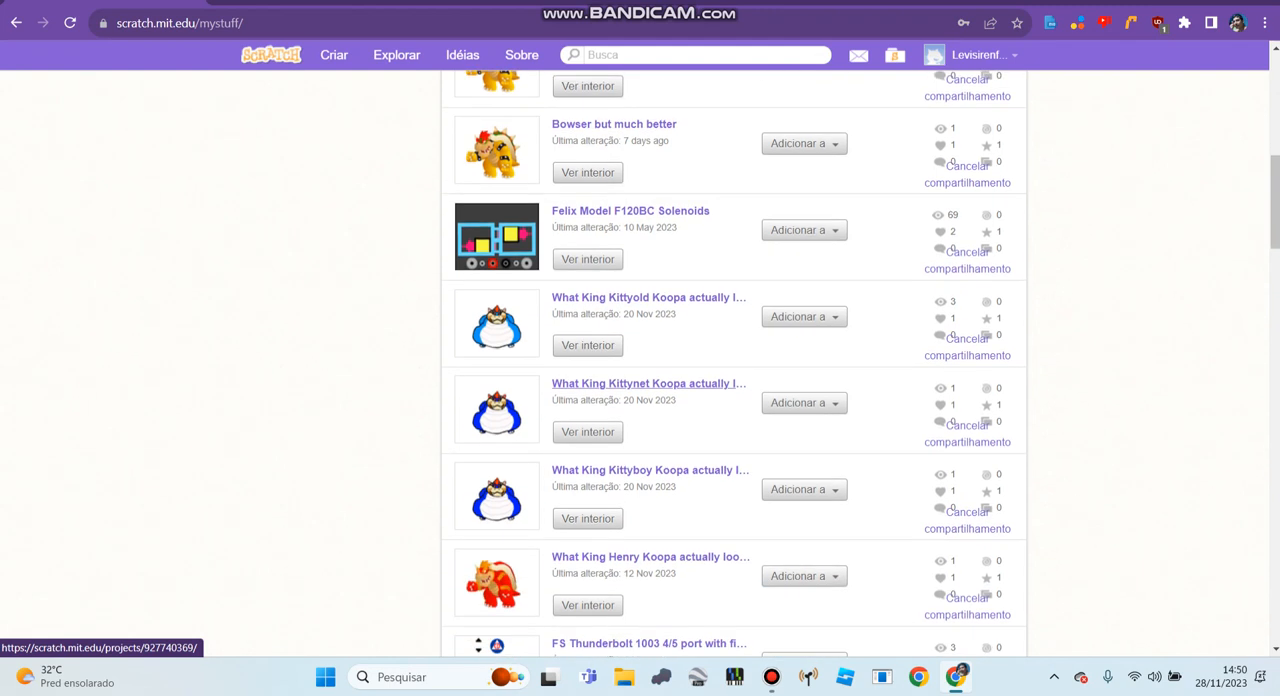